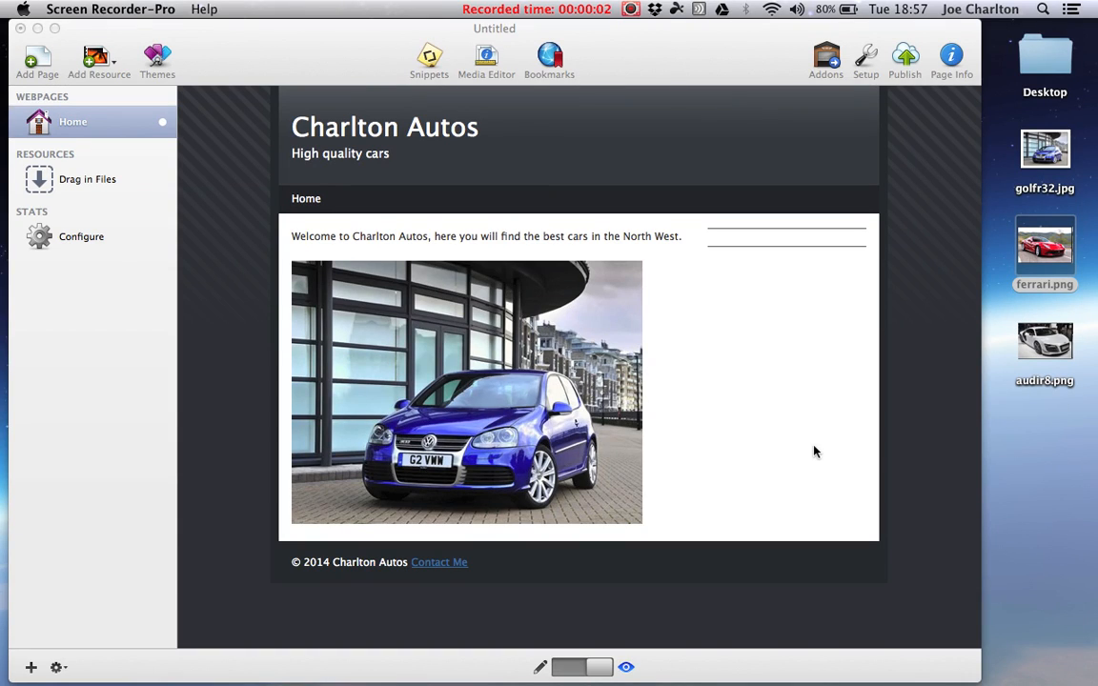
pyautogui.moveTo(507, 486)
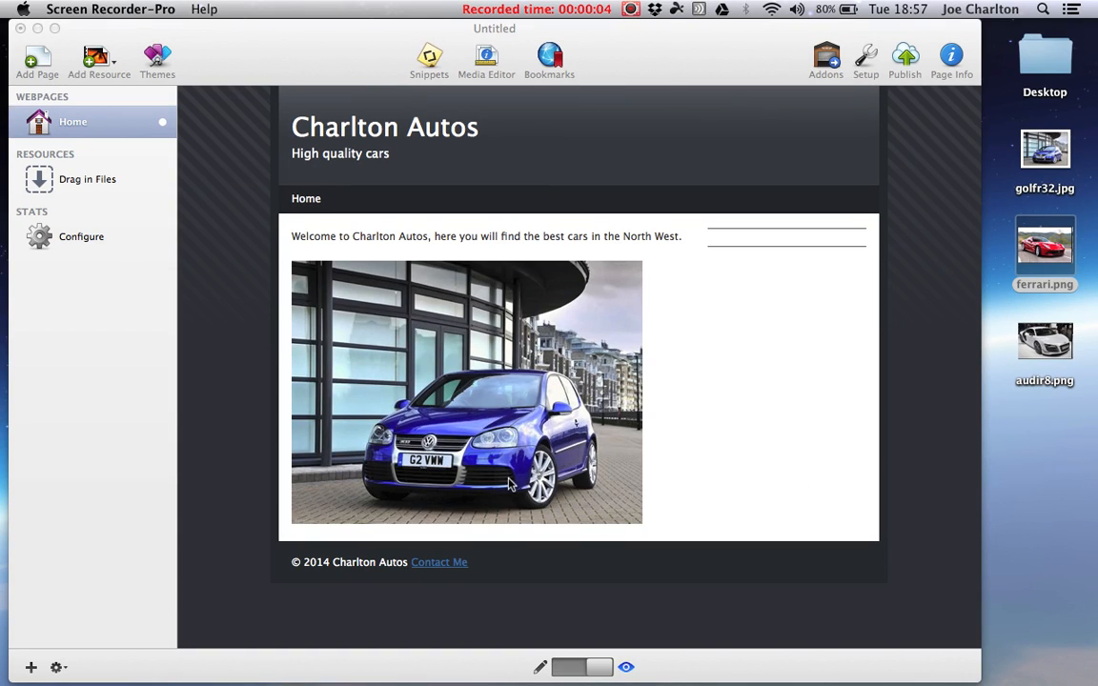
pyautogui.moveTo(490, 408)
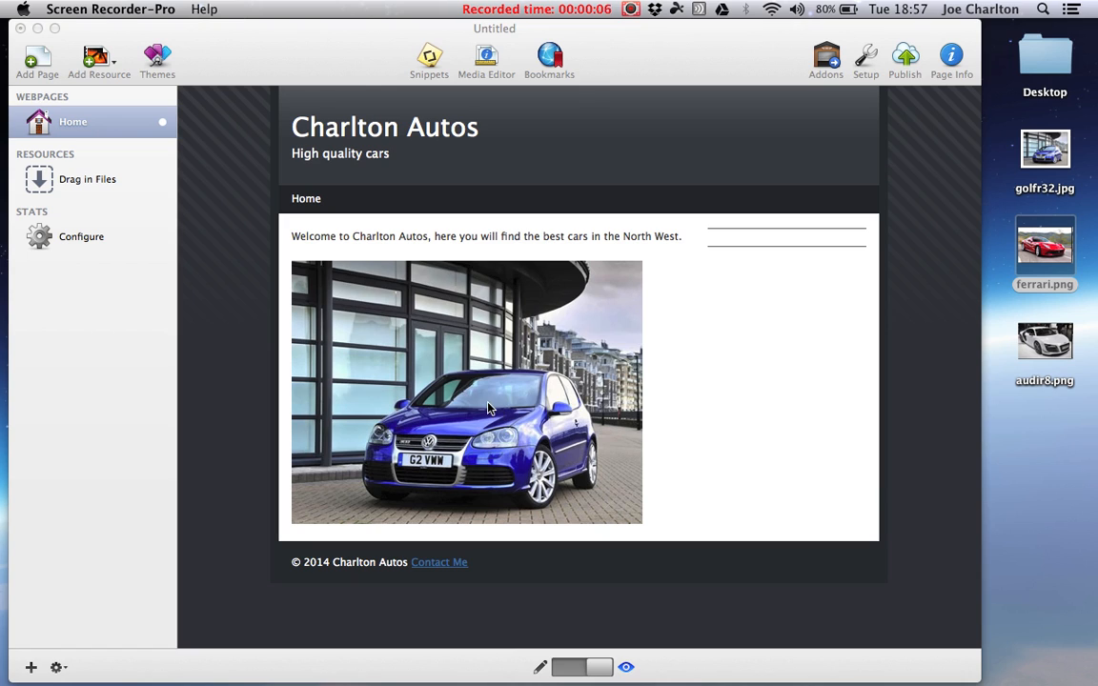
pyautogui.moveTo(671, 376)
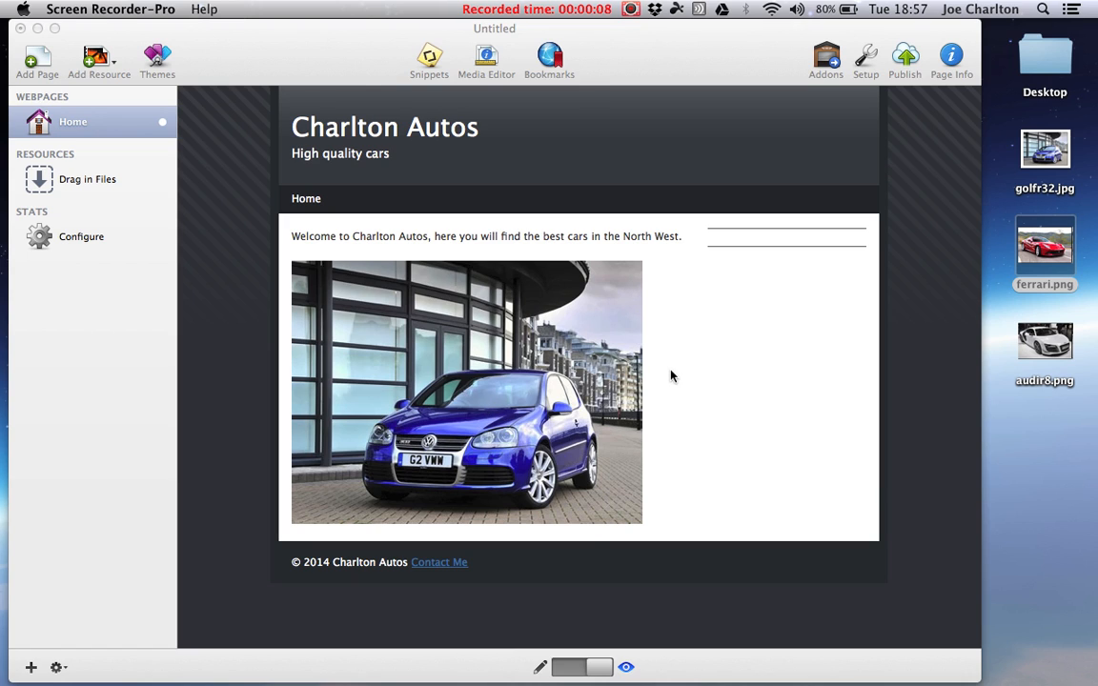
pyautogui.moveTo(553, 241)
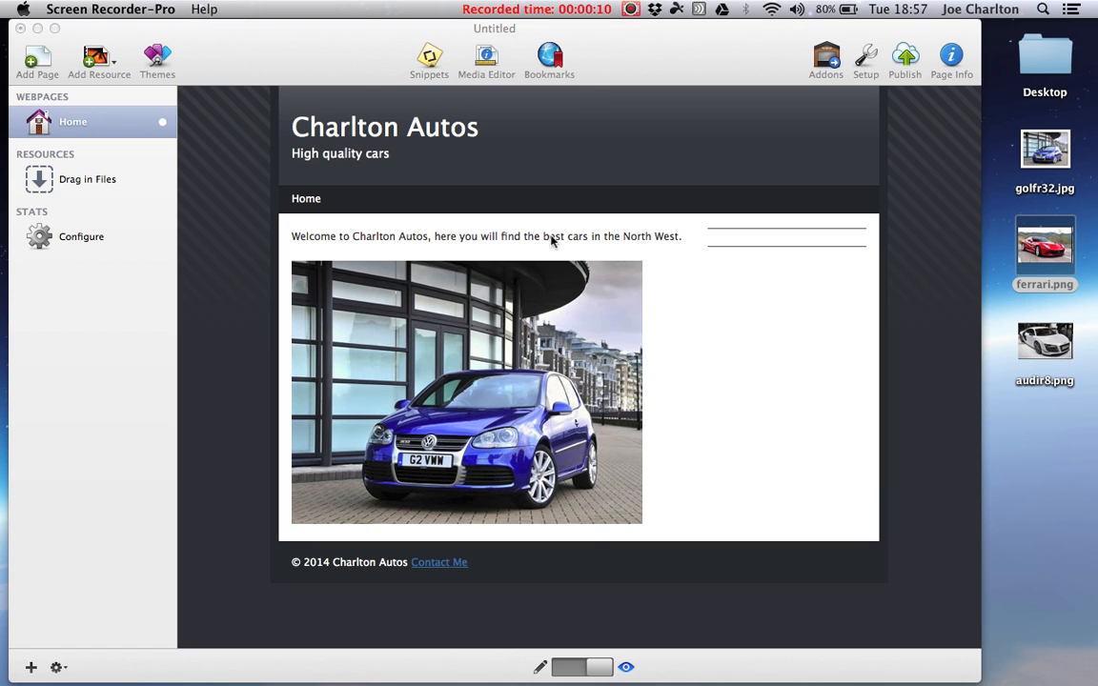
pyautogui.moveTo(487, 463)
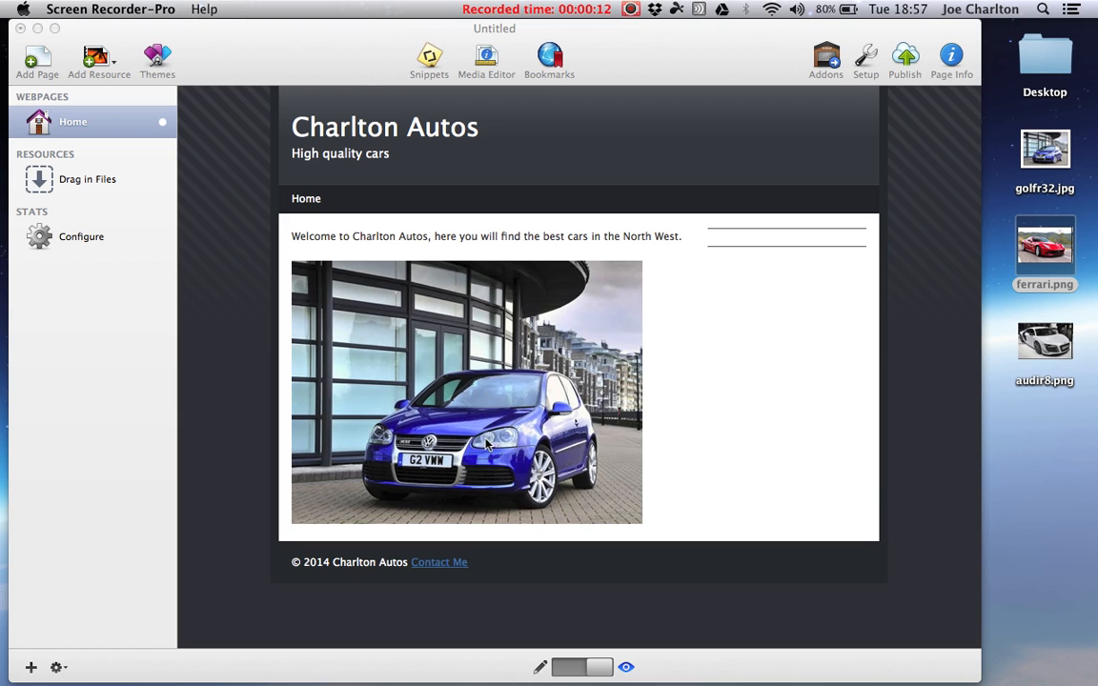
pyautogui.moveTo(775, 225)
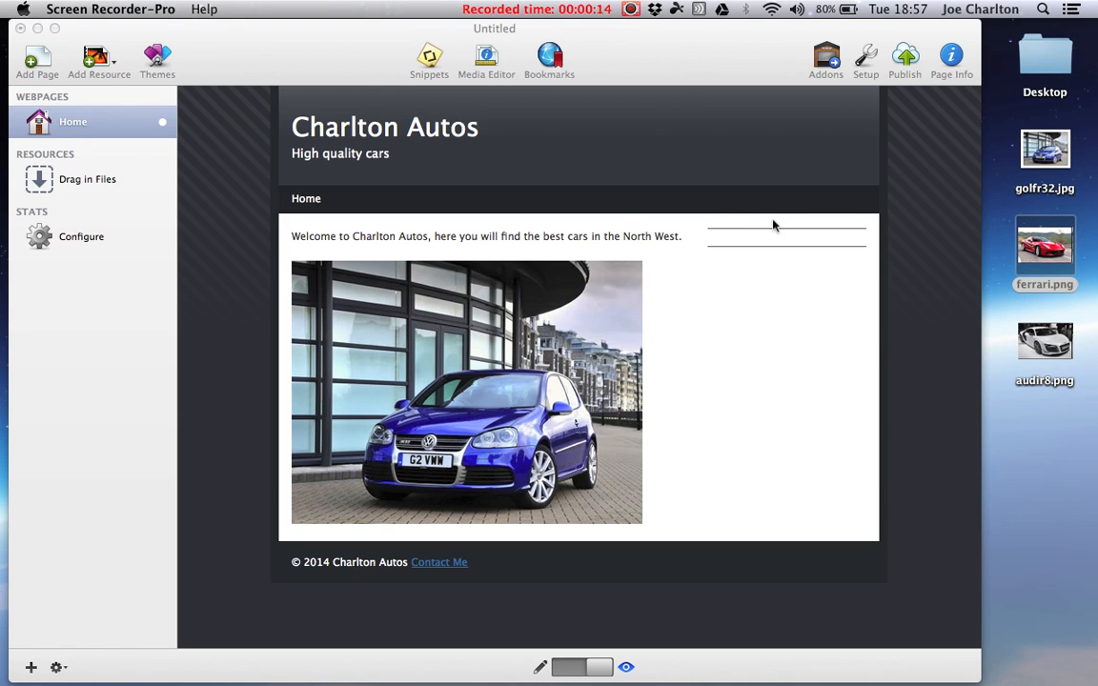
pyautogui.moveTo(530, 295)
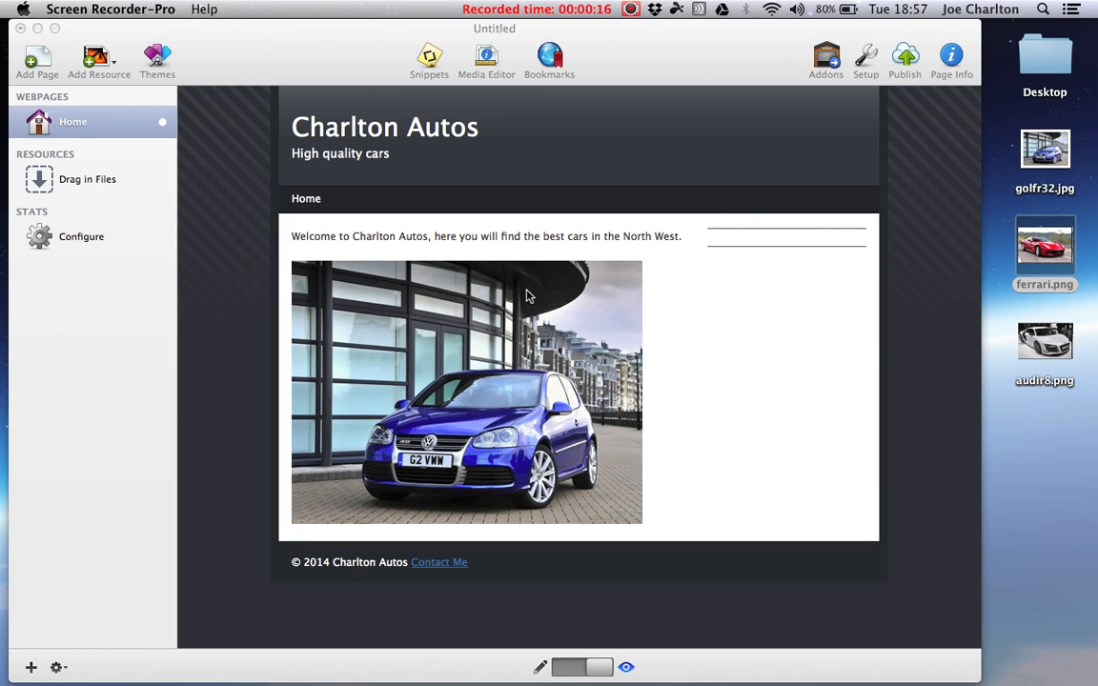
pyautogui.moveTo(610, 353)
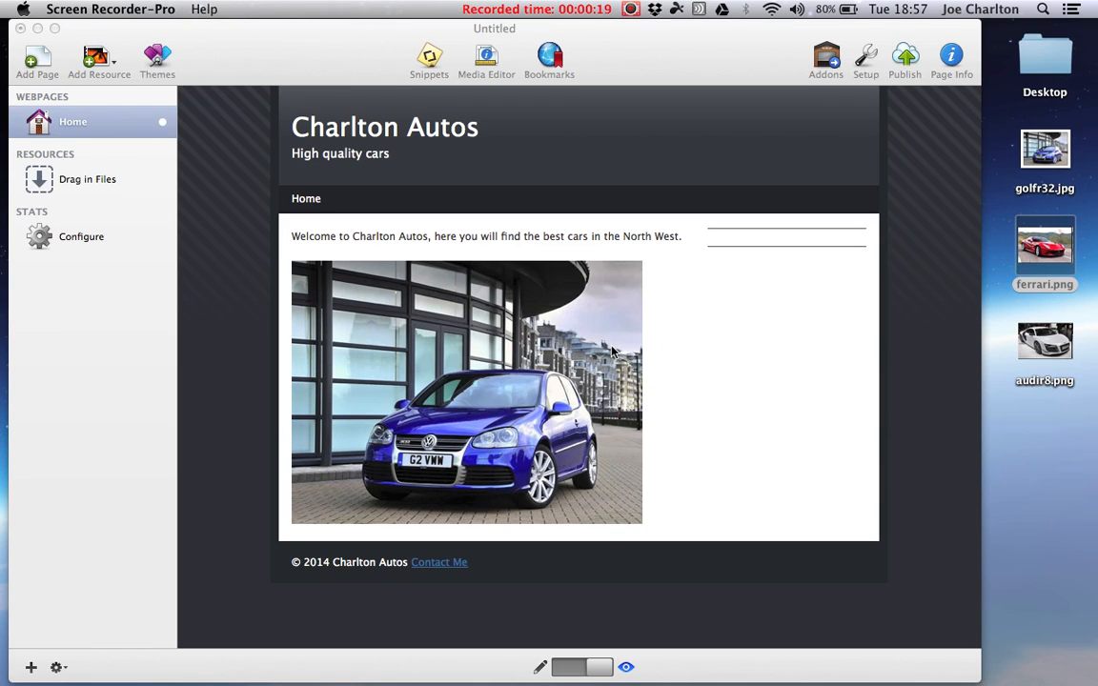
pyautogui.moveTo(558, 629)
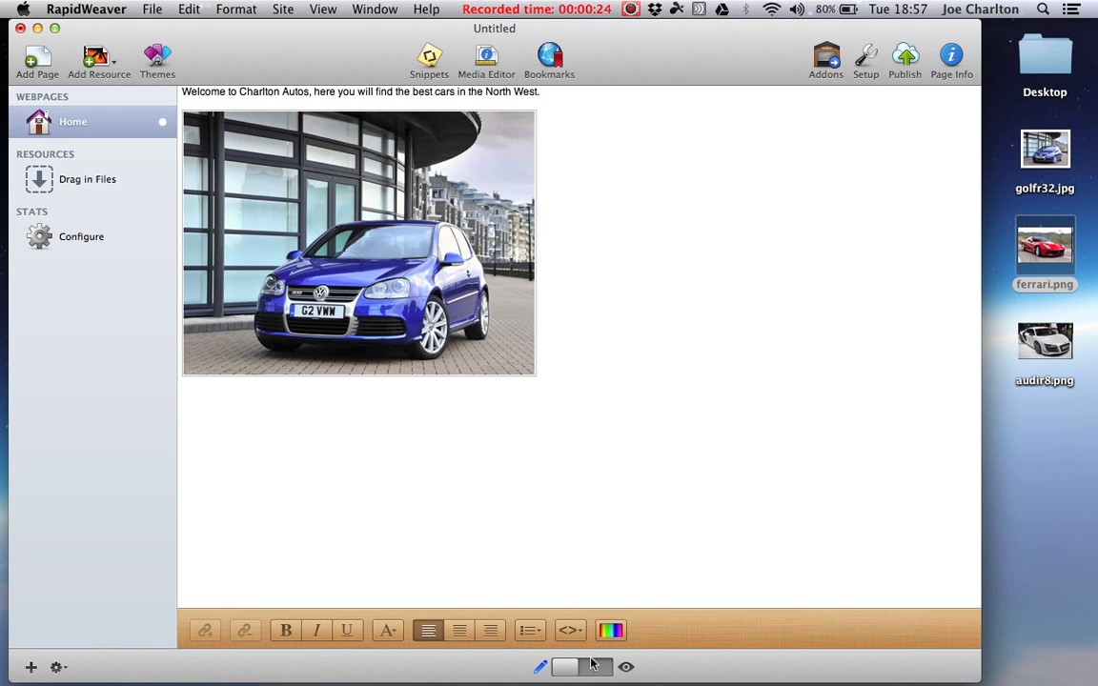
# Return the Home page to its styled Charlton Autos preview with the empty sidebar
pyautogui.click(629, 667)
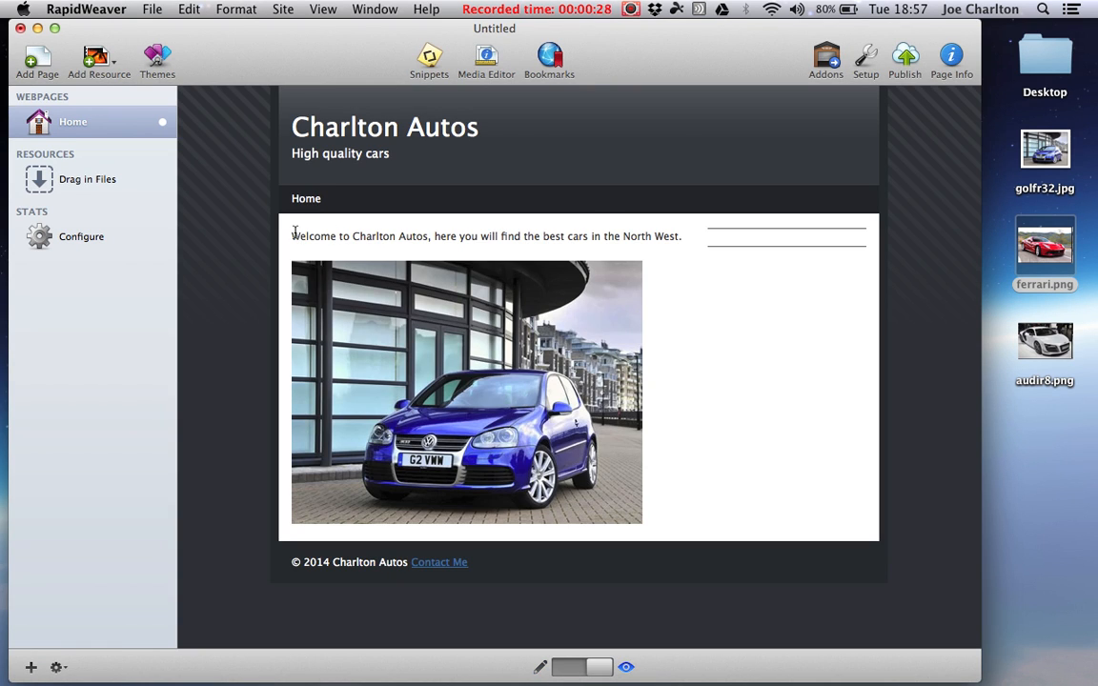
pyautogui.moveTo(711, 251)
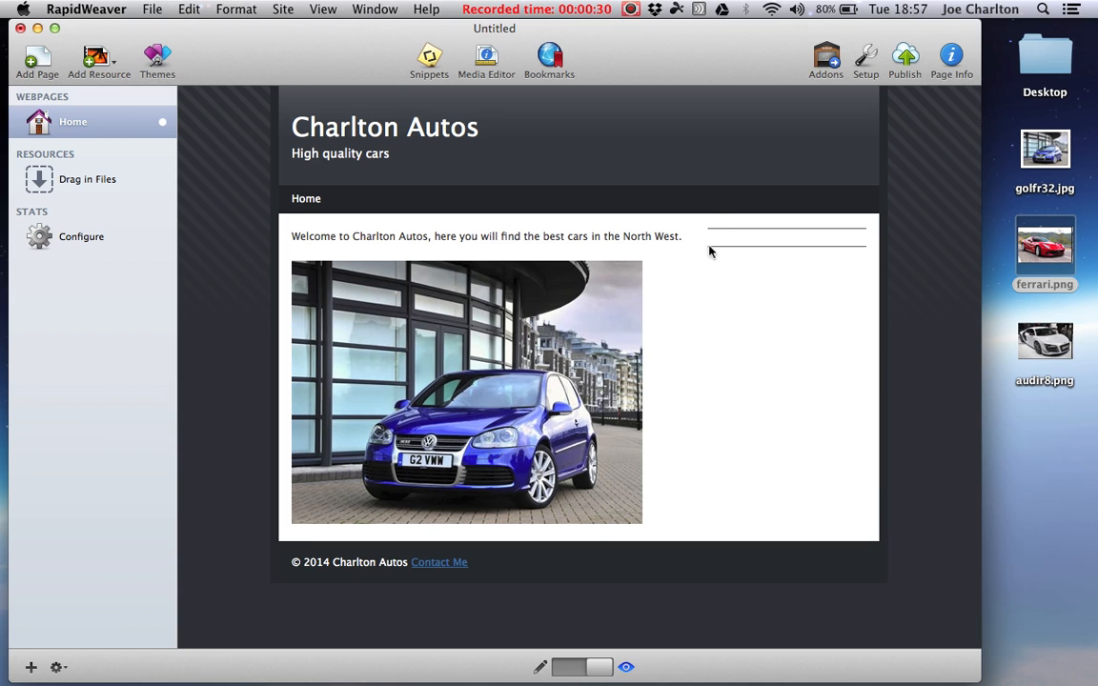
pyautogui.moveTo(716, 494)
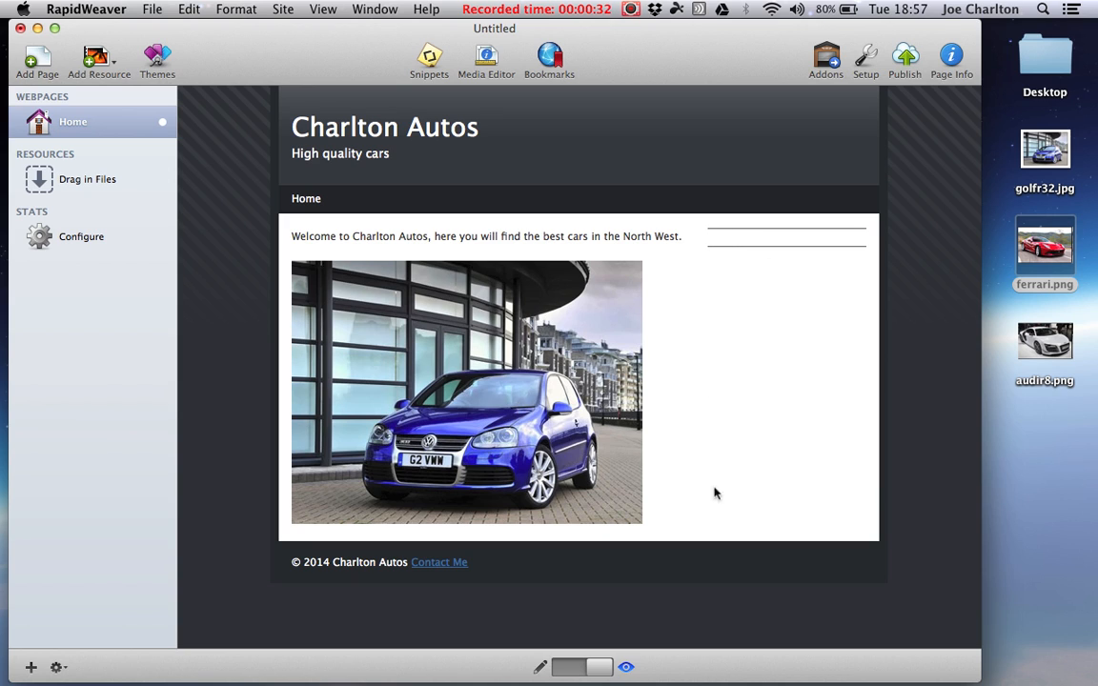
pyautogui.moveTo(839, 229)
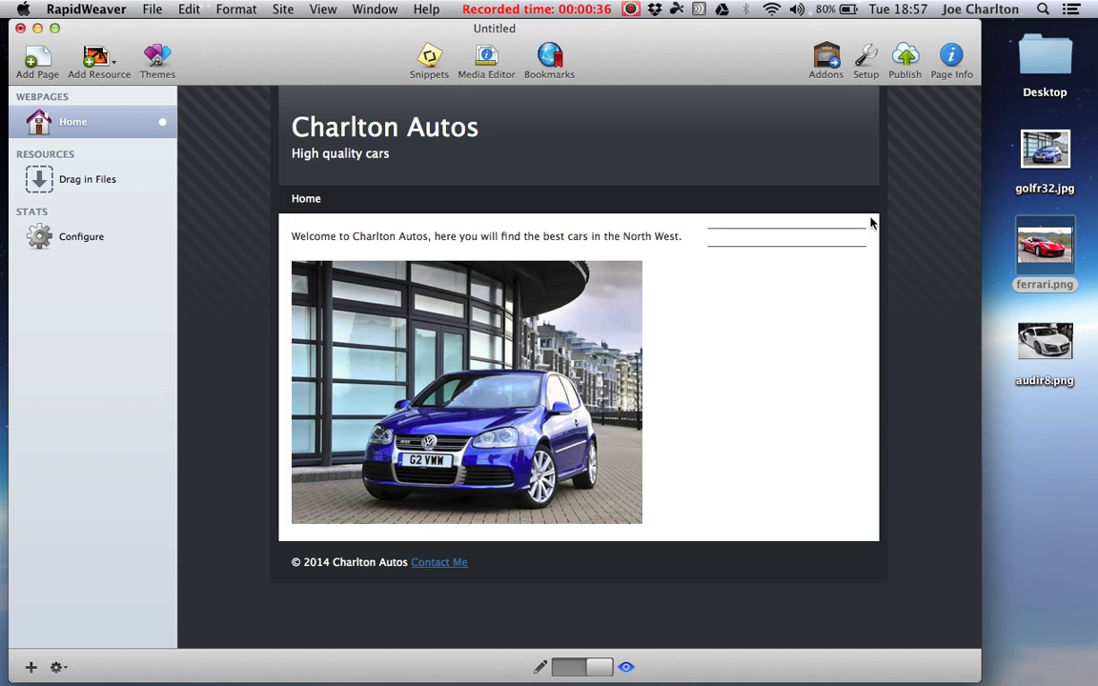
pyautogui.moveTo(881, 311)
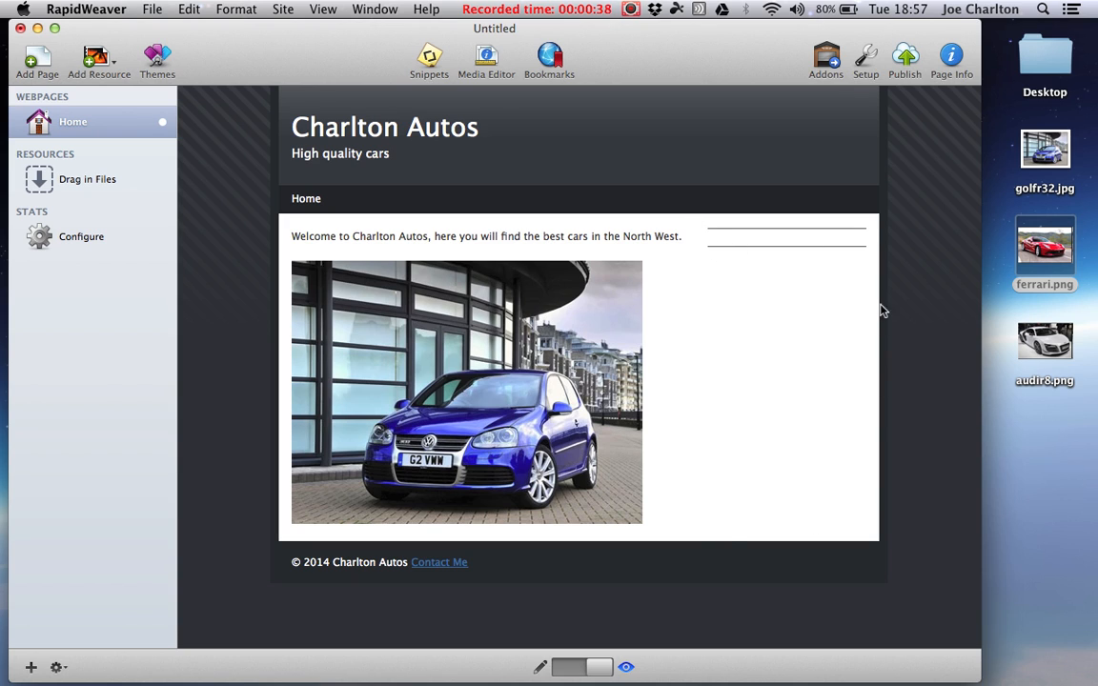
pyautogui.moveTo(778, 419)
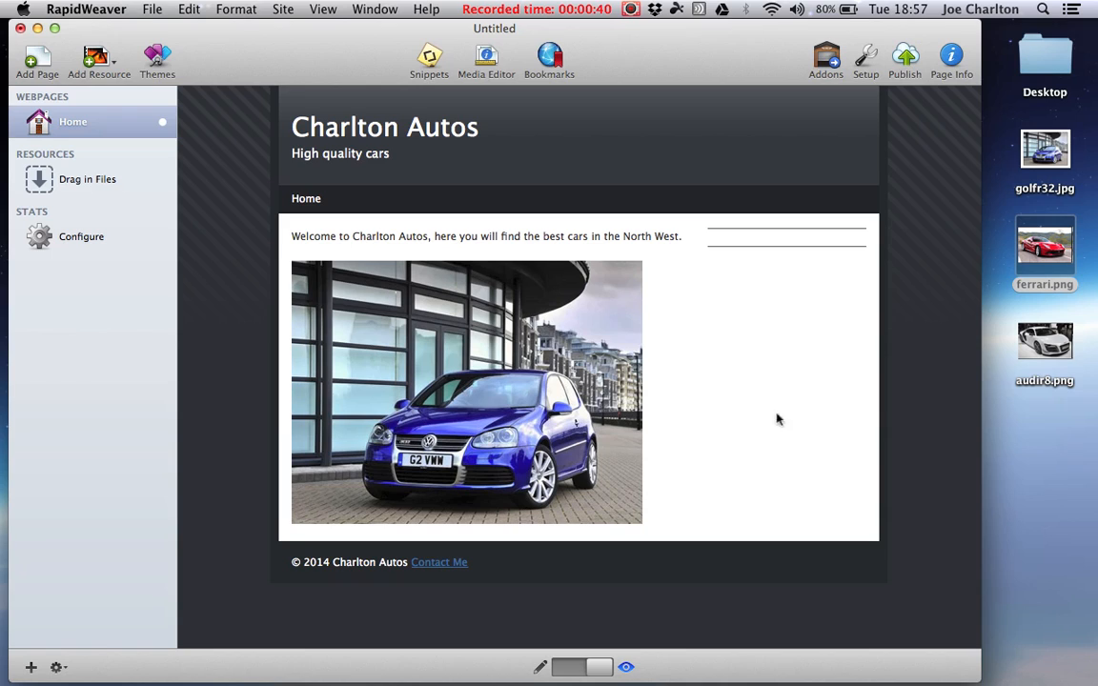
pyautogui.moveTo(675, 303)
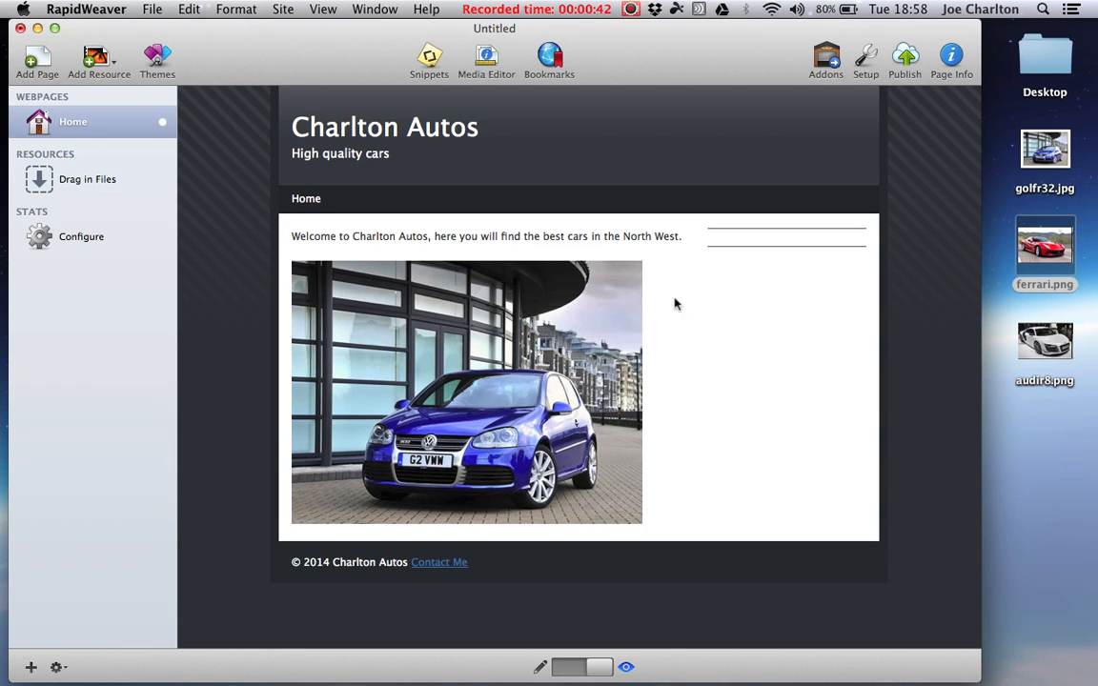
pyautogui.moveTo(870, 404)
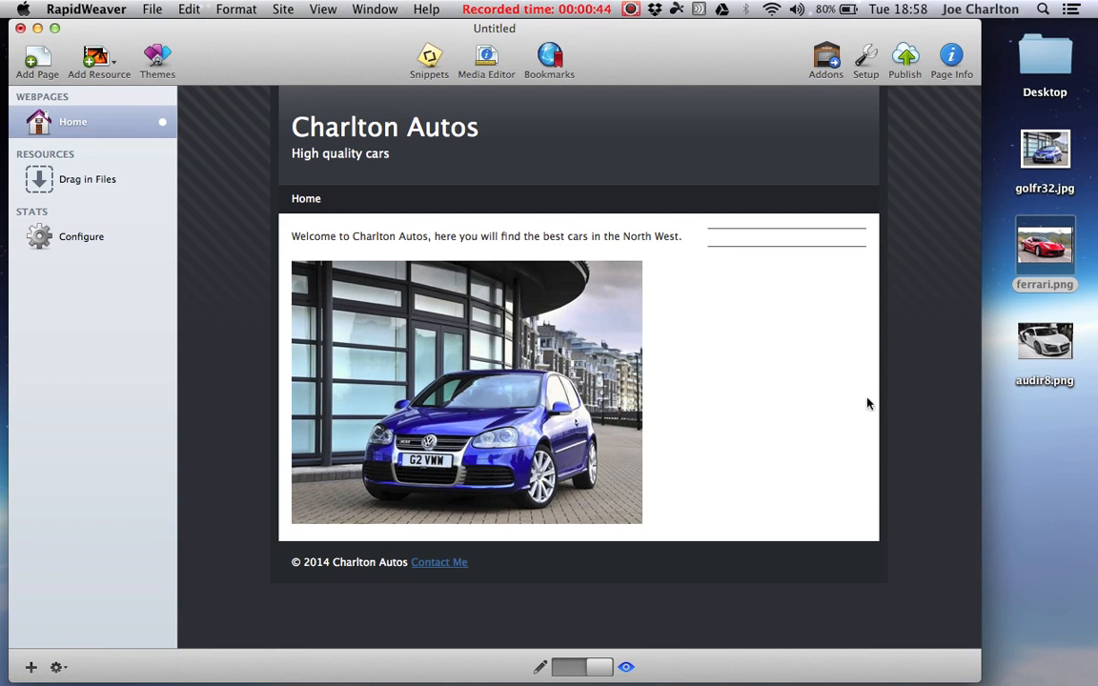
pyautogui.moveTo(711, 271)
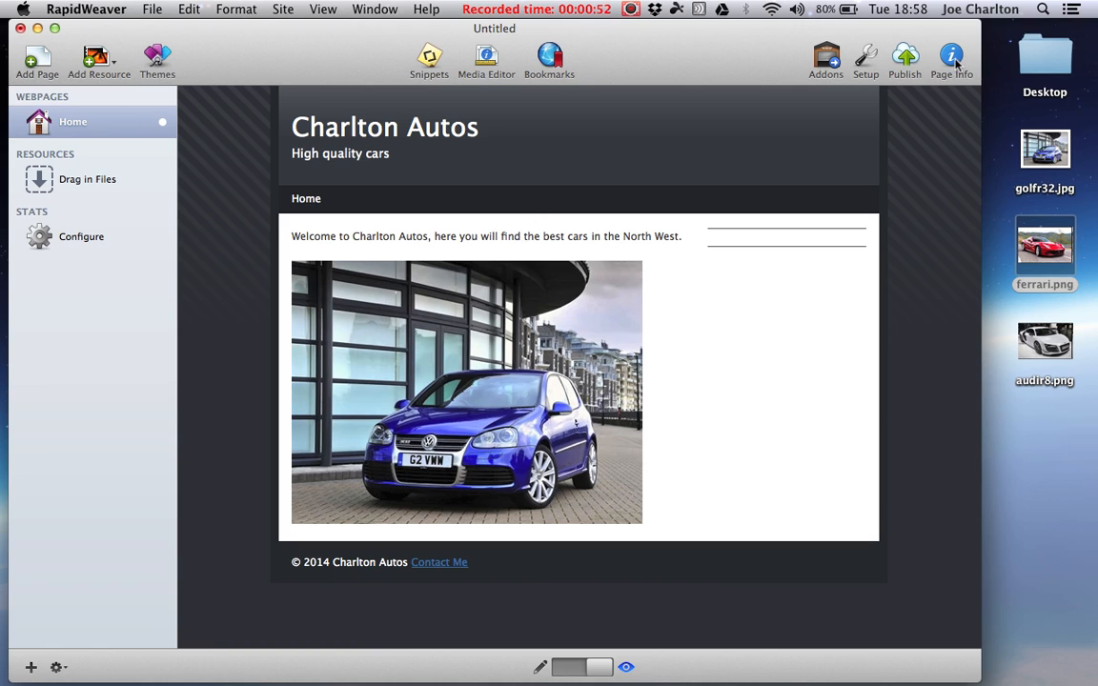
# Set the Home page sidebar title to 'Latest cars' in Page Info
pyautogui.click(953, 52)
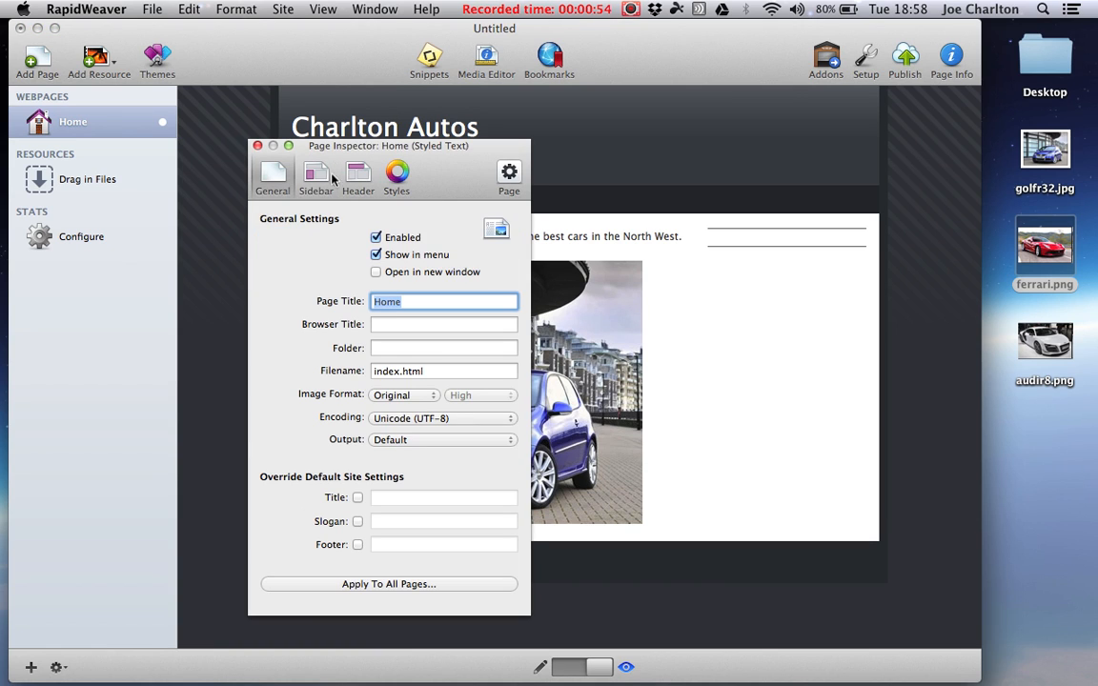
pyautogui.click(317, 176)
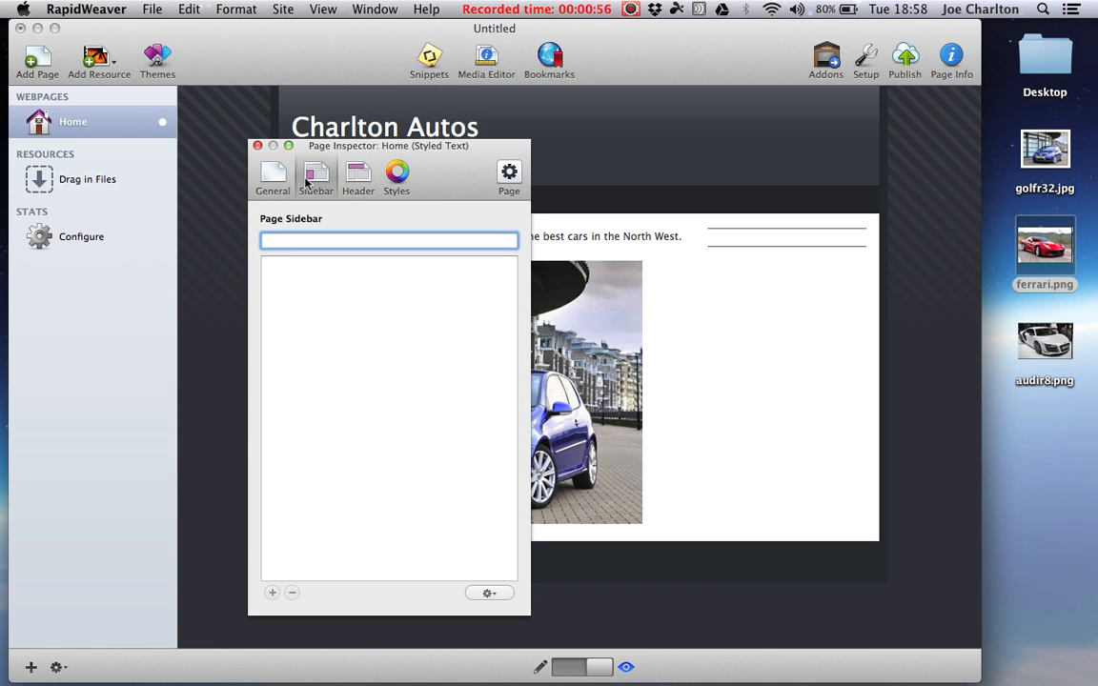
pyautogui.click(389, 240)
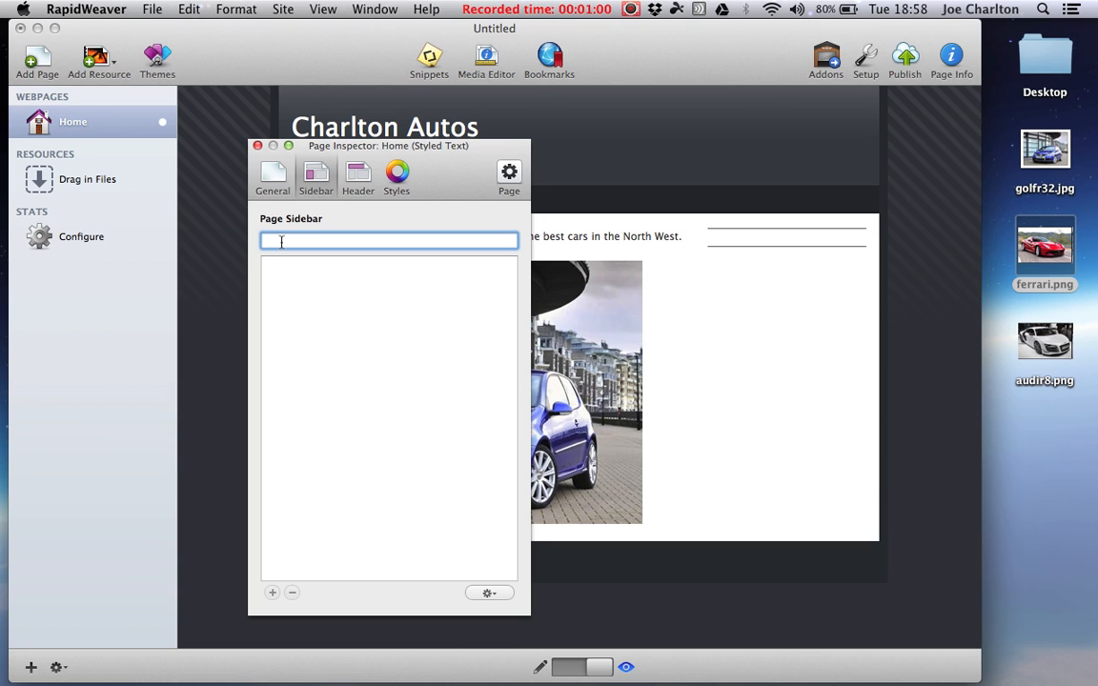
pyautogui.write('Latest')
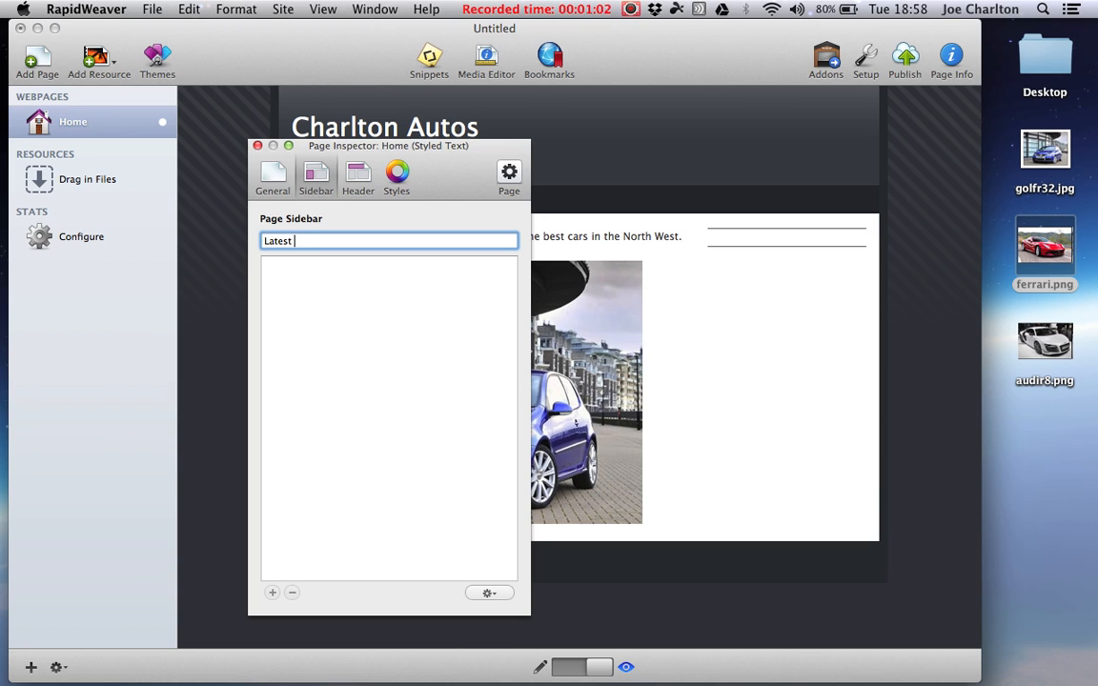
pyautogui.write('cars')
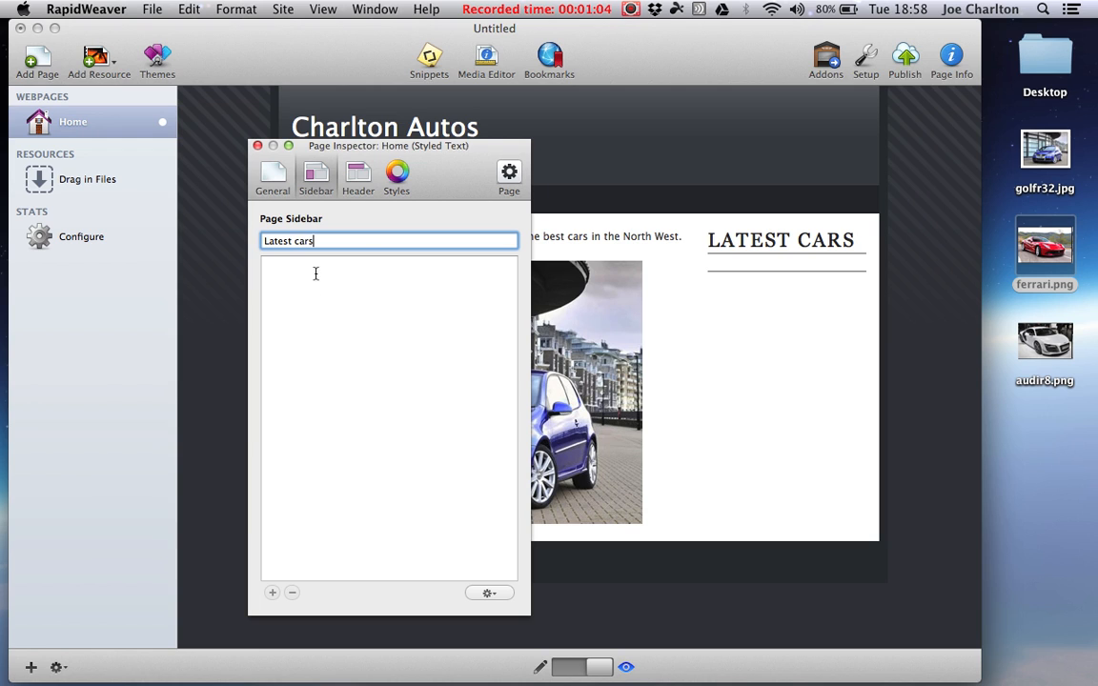
pyautogui.moveTo(753, 267)
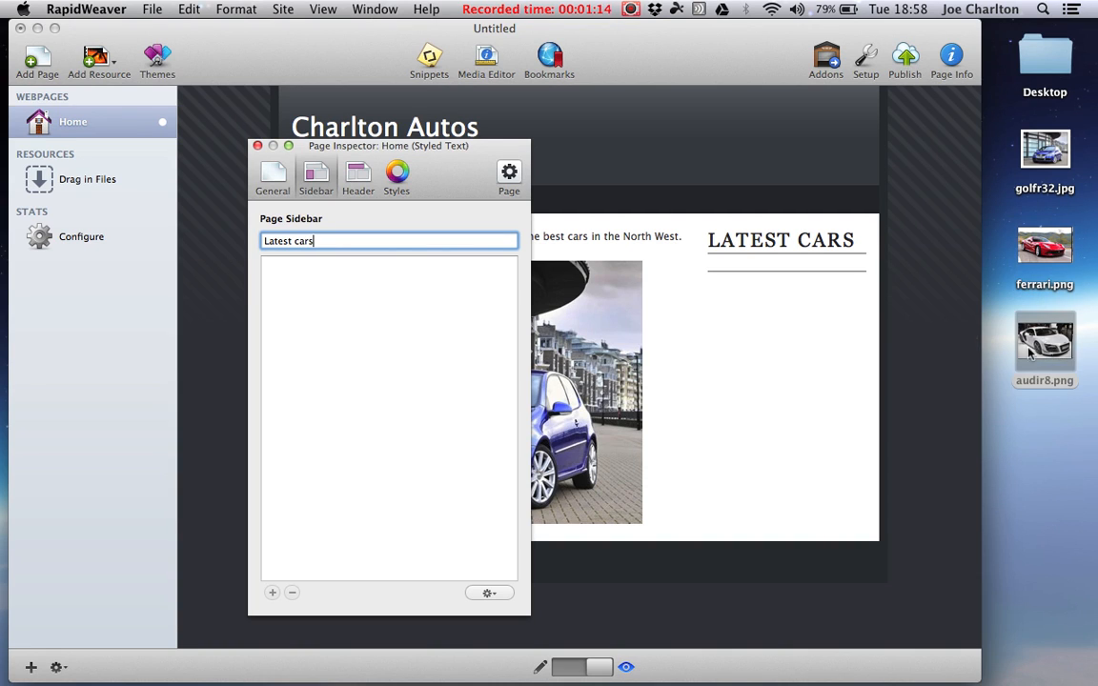
# Add the white Audi photo to the sidebar with the caption £70,000 beneath it
pyautogui.moveTo(1045, 343); pyautogui.dragTo(389, 419)
pyautogui.write('10')
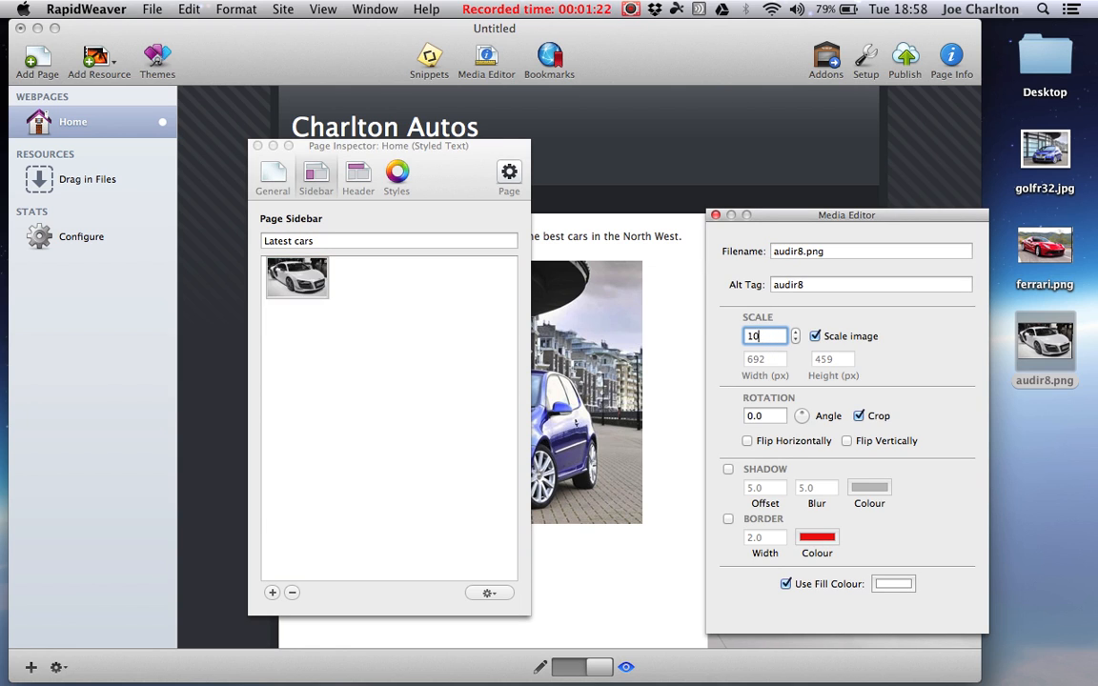
pyautogui.write('25')
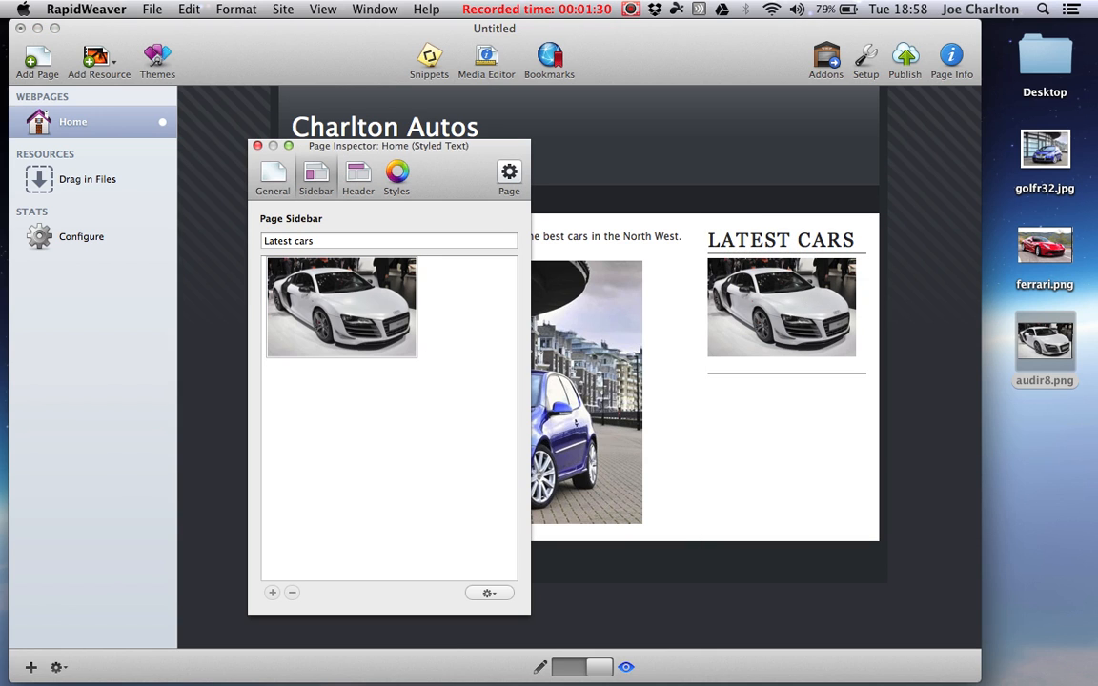
pyautogui.write('£')
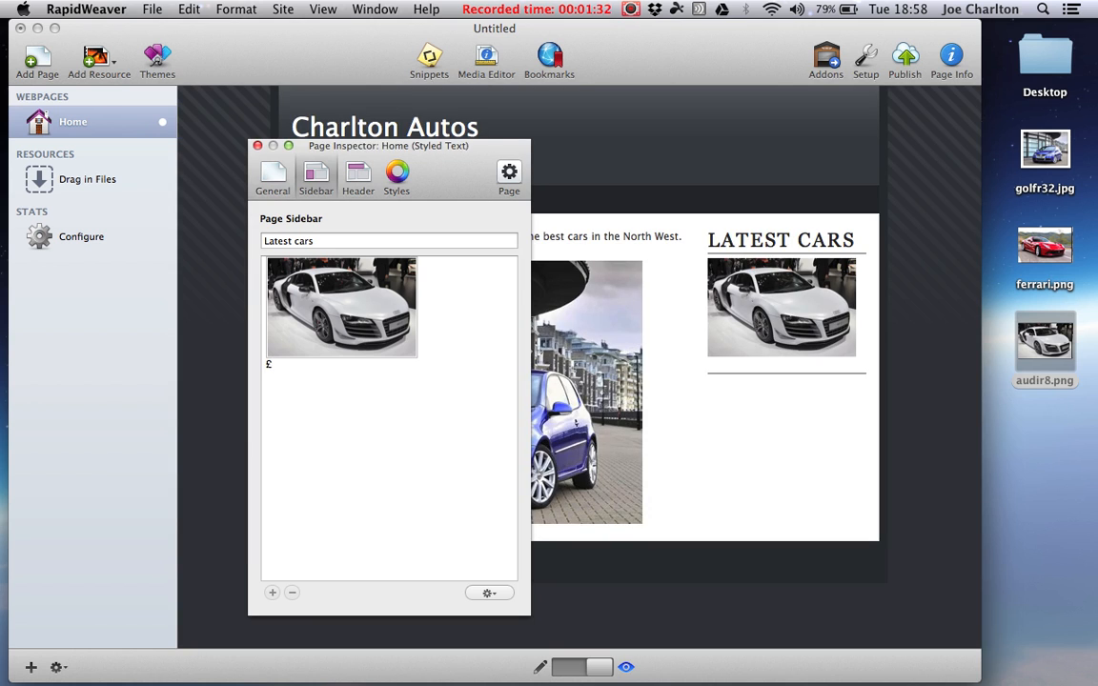
pyautogui.write('70,0')
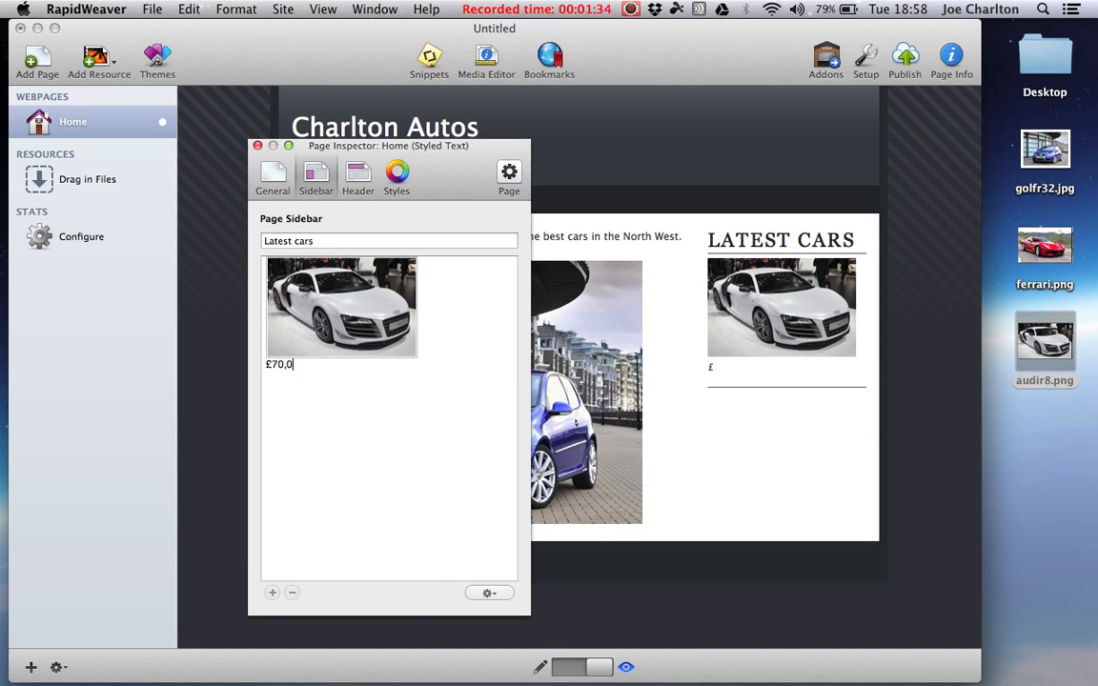
pyautogui.write('00')
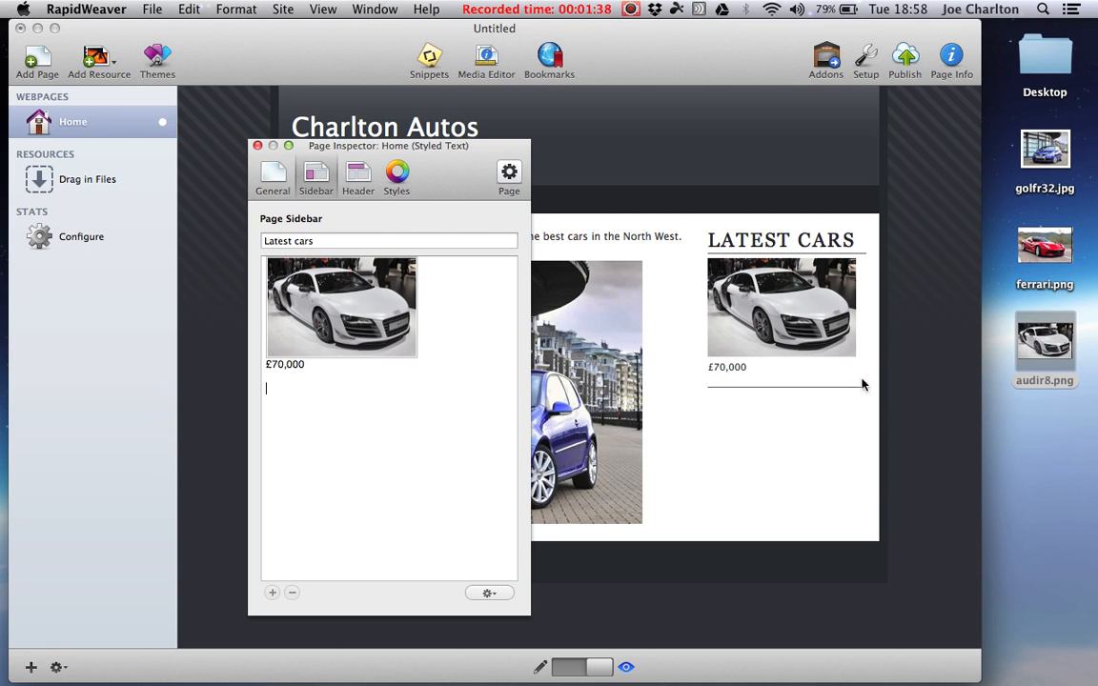
# Scale the Ferrari sidebar picture down to about 22% in the Media Editor
pyautogui.click(1044, 264)
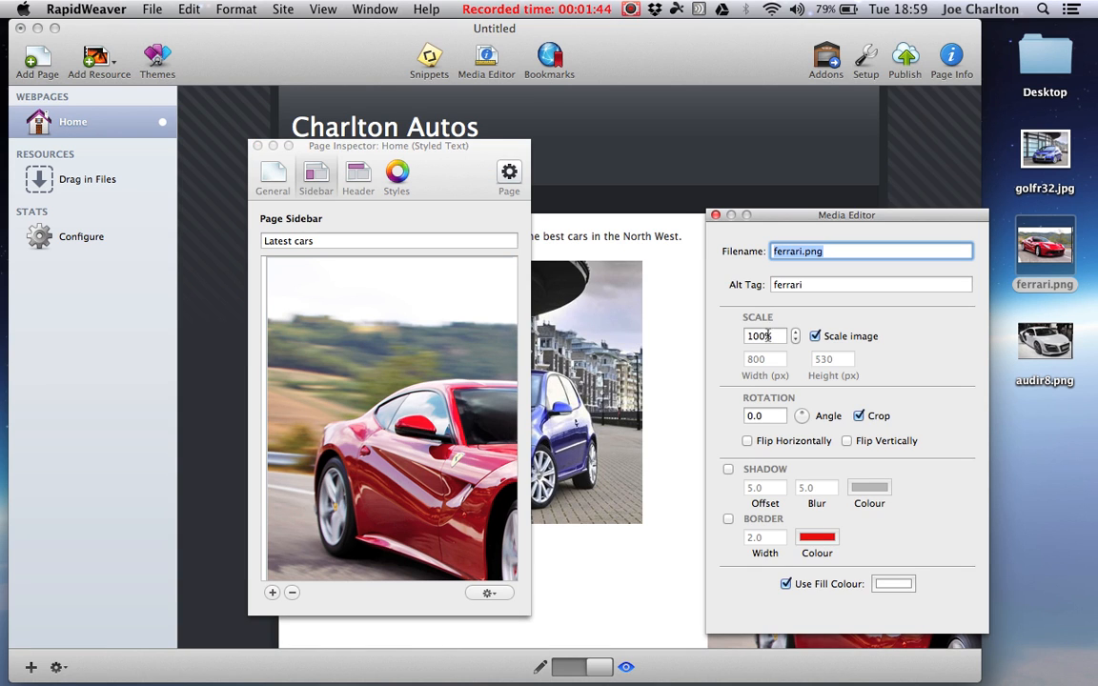
pyautogui.write('25%')
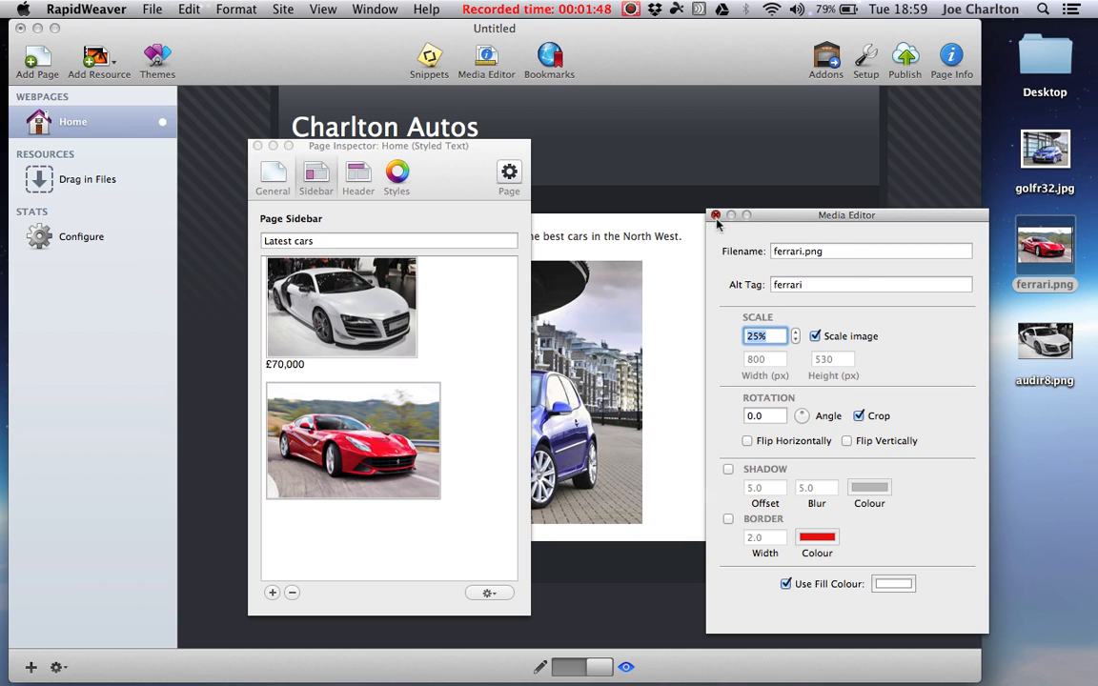
pyautogui.click(715, 213)
pyautogui.write('22')
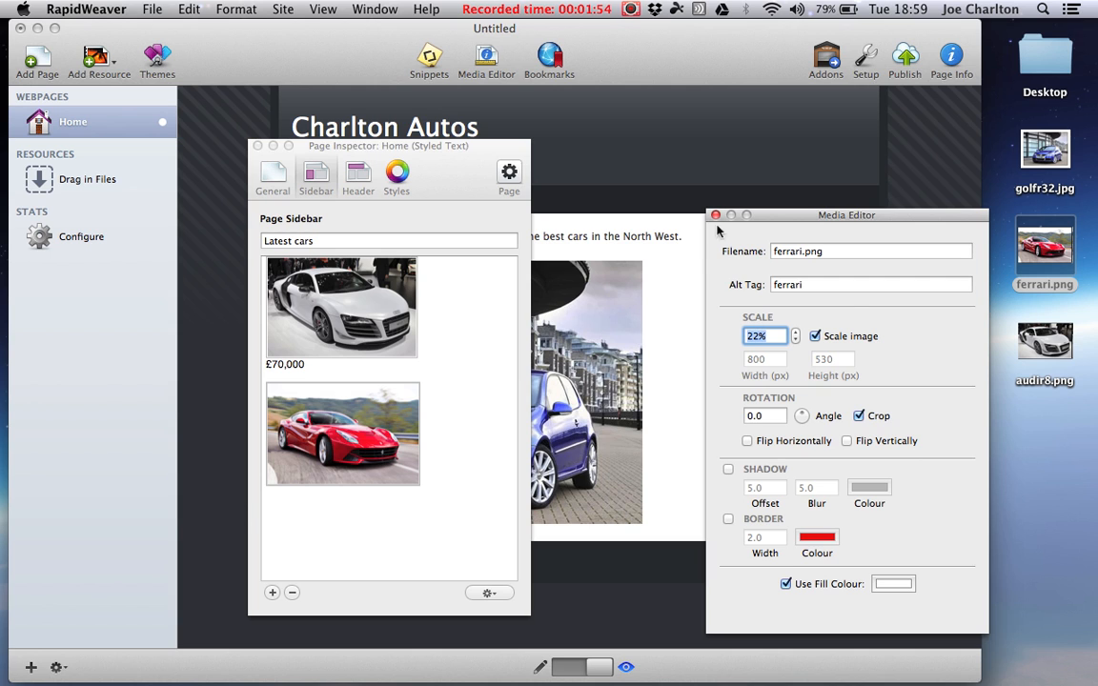
pyautogui.click(717, 213)
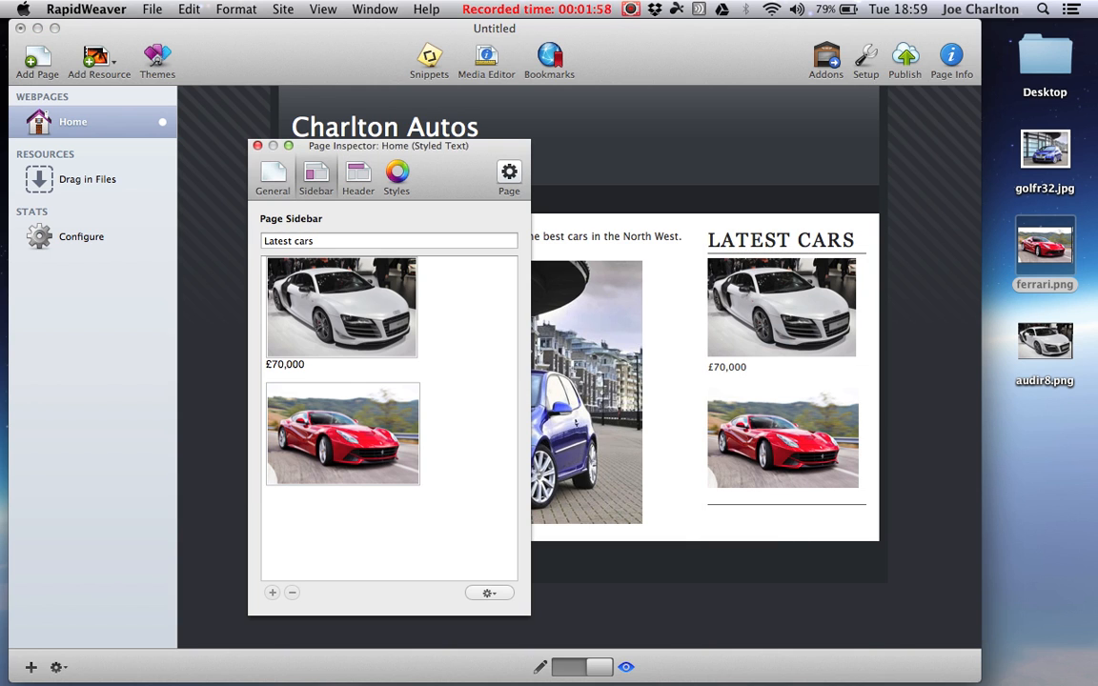
# Caption the Ferrari picture with the price £89,000
pyautogui.write('£89')
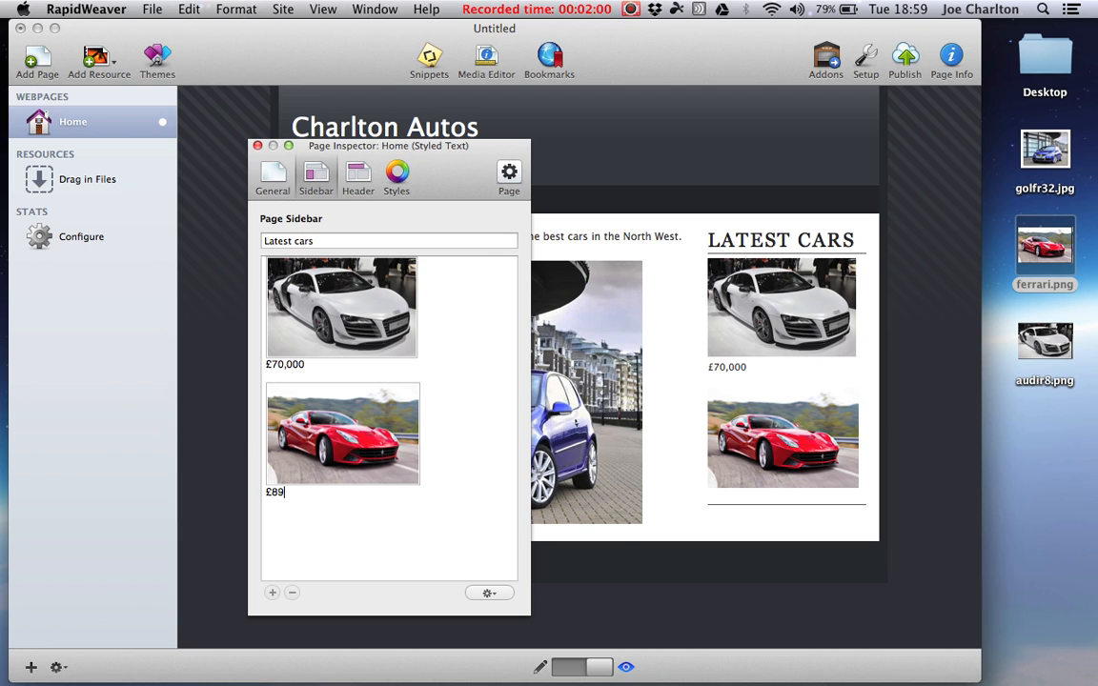
pyautogui.write(',000')
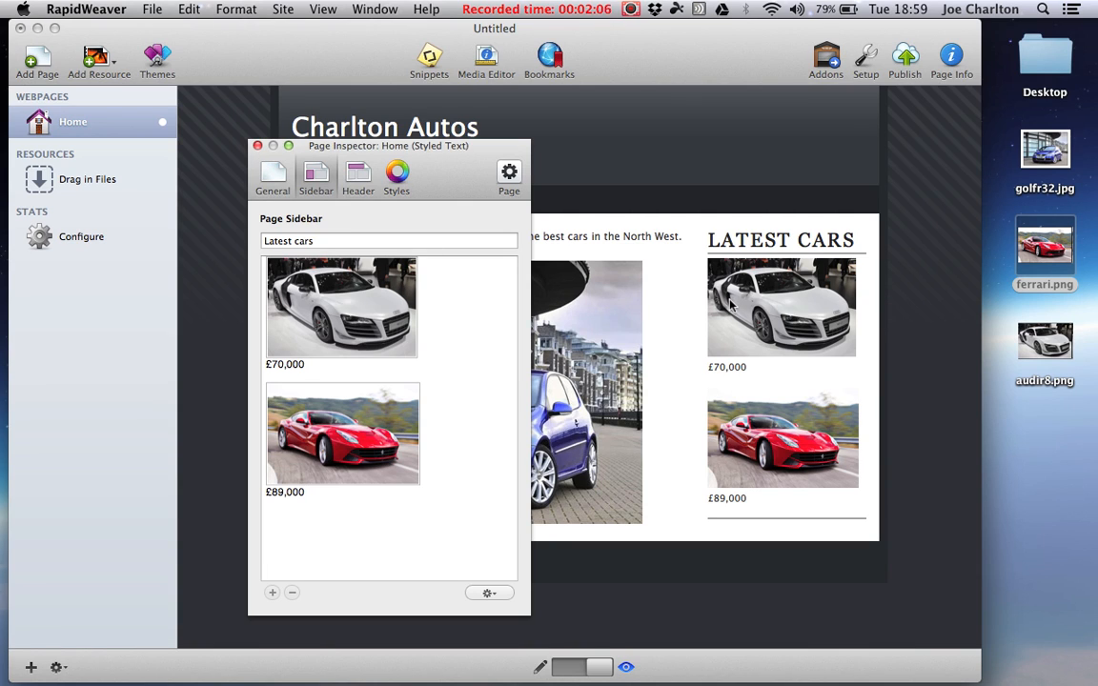
pyautogui.moveTo(743, 536)
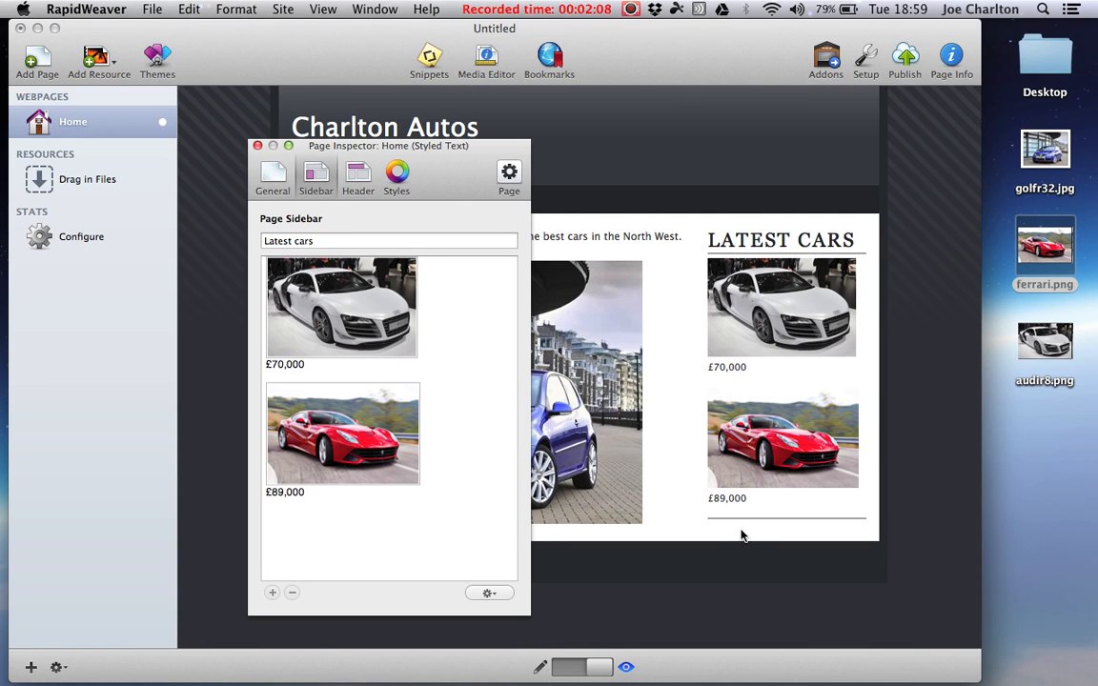
# Finish the sidebar, close Page Inspector and switch the Home page to editing view
pyautogui.click(305, 492)
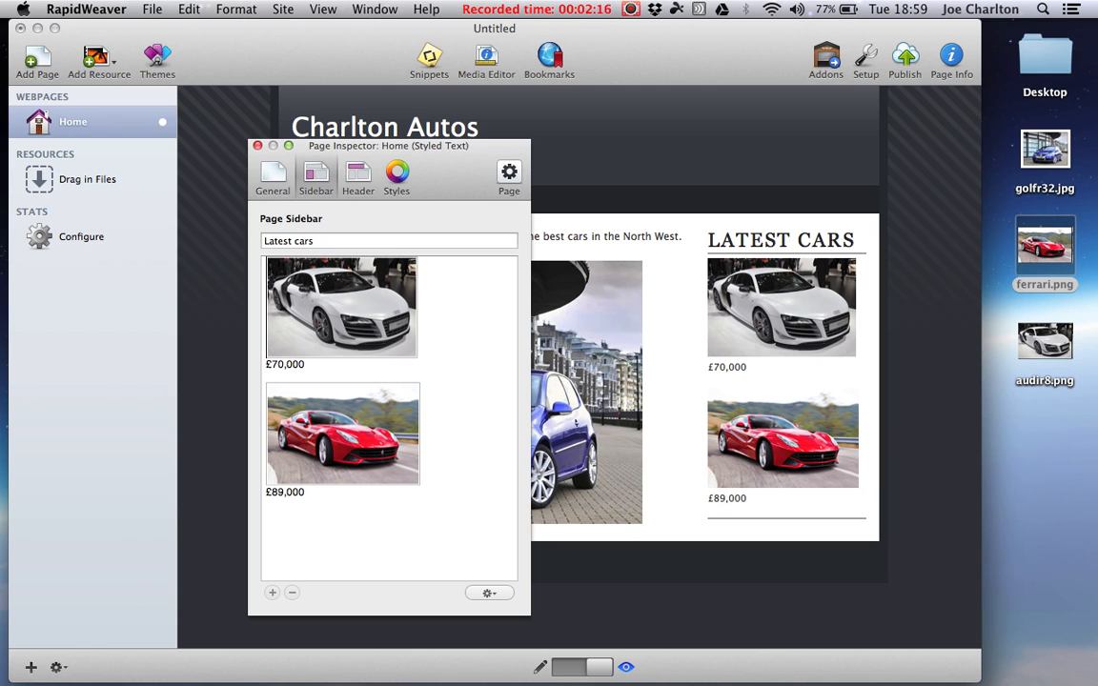
pyautogui.moveTo(275, 303)
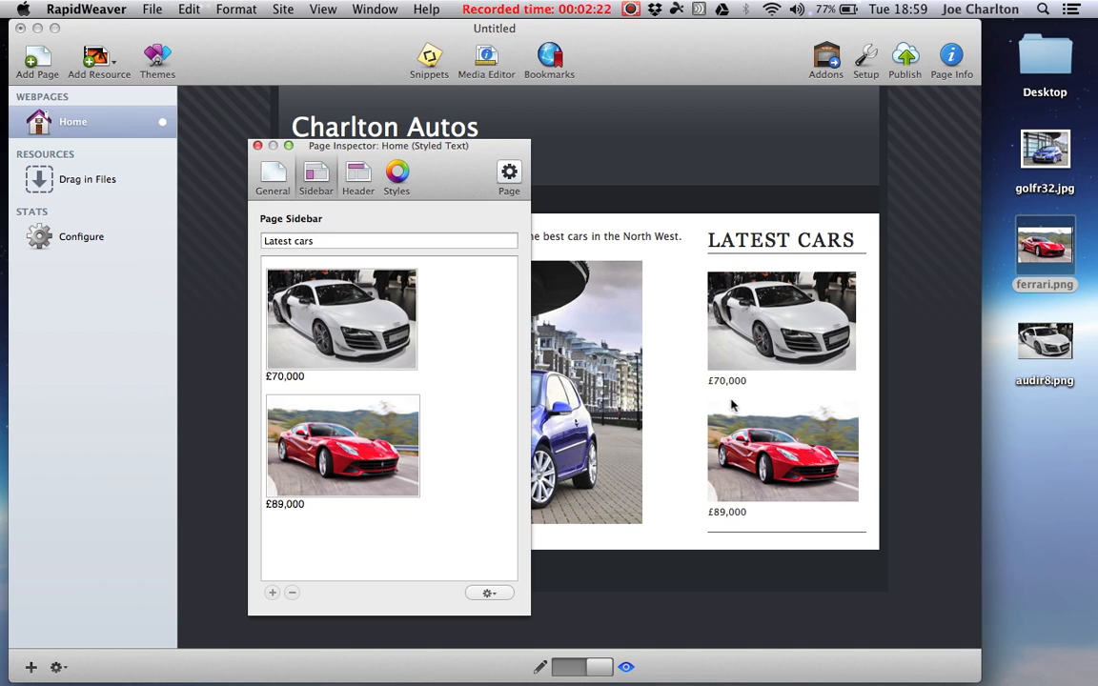
pyautogui.click(256, 149)
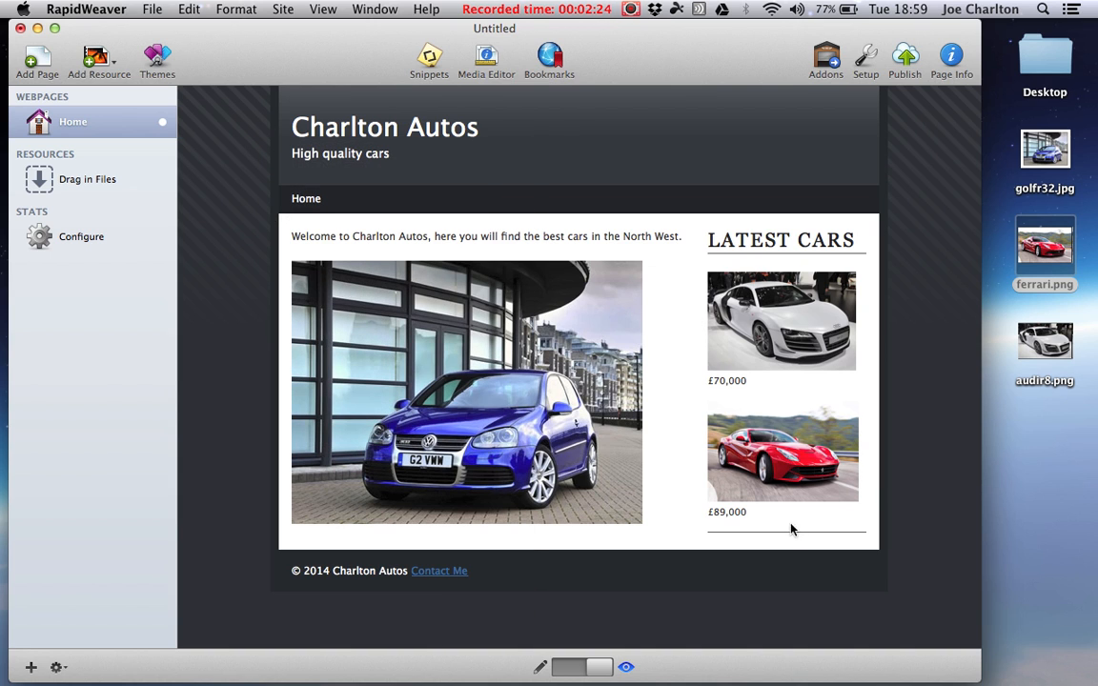
pyautogui.moveTo(778, 530)
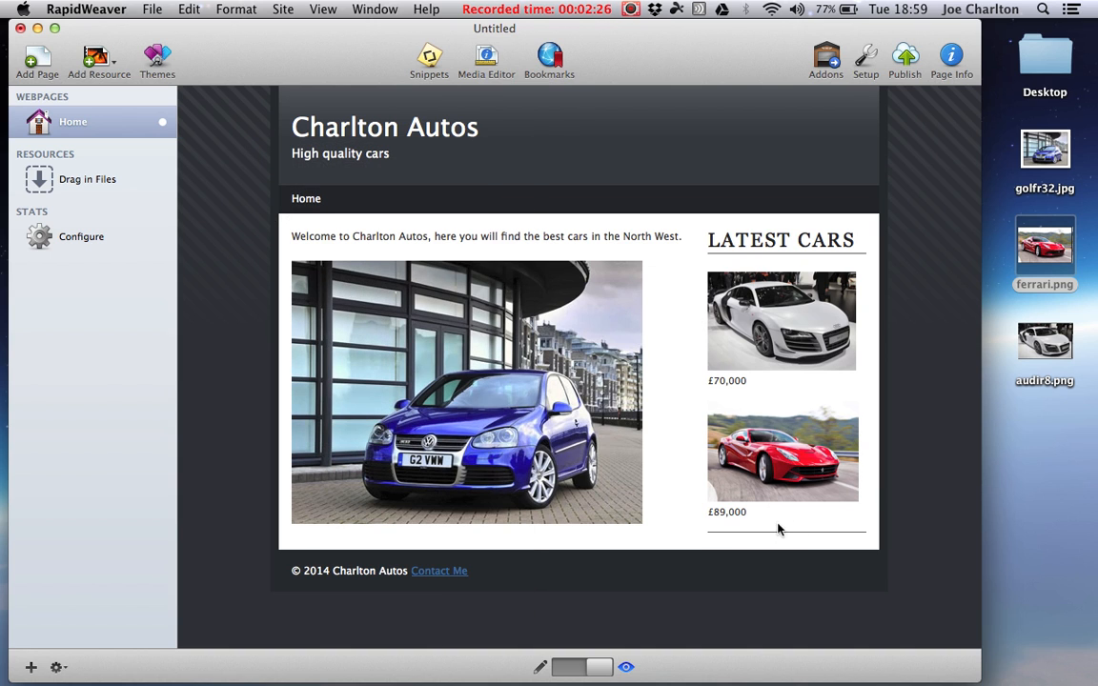
pyautogui.moveTo(599, 515)
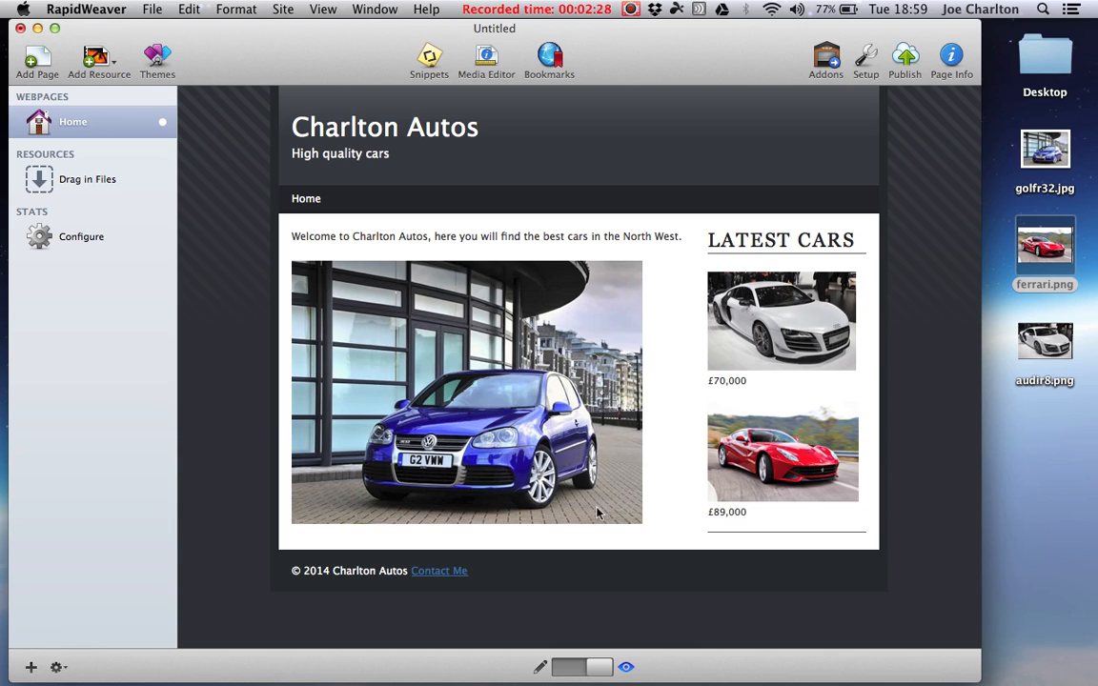
pyautogui.moveTo(435, 488)
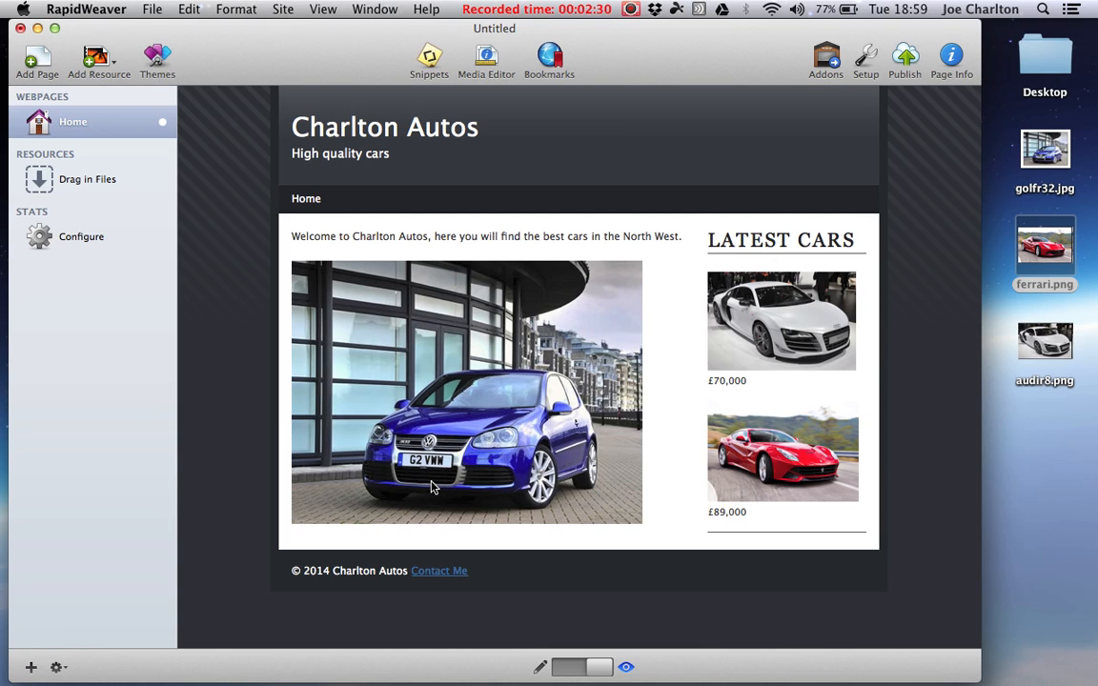
pyautogui.moveTo(587, 629)
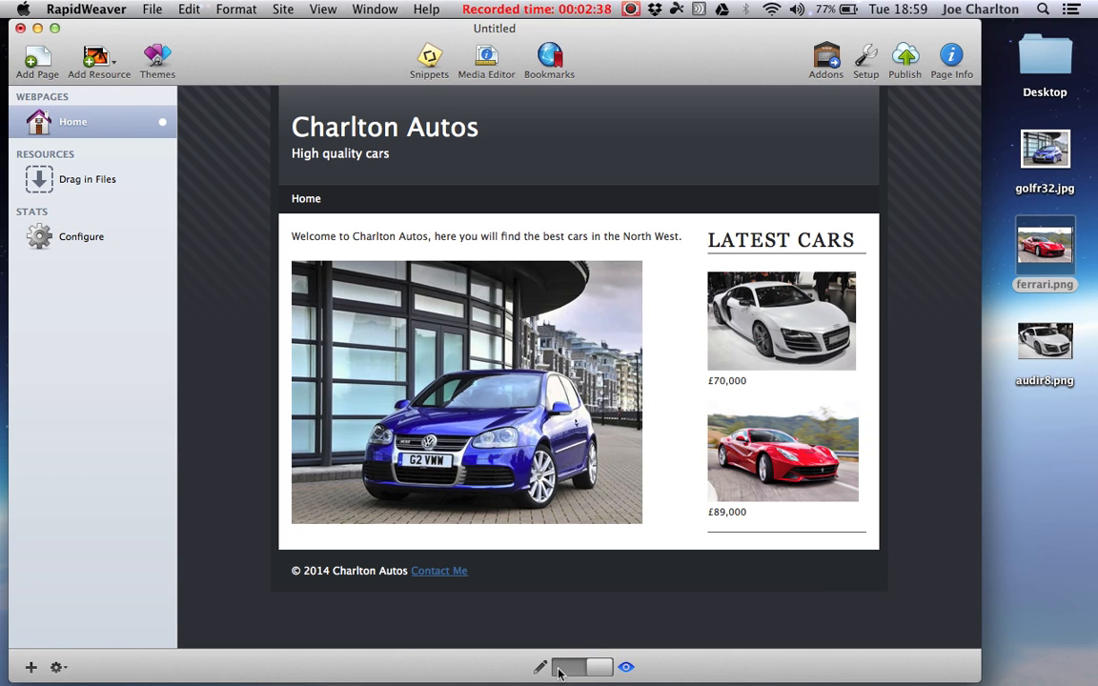
pyautogui.click(564, 668)
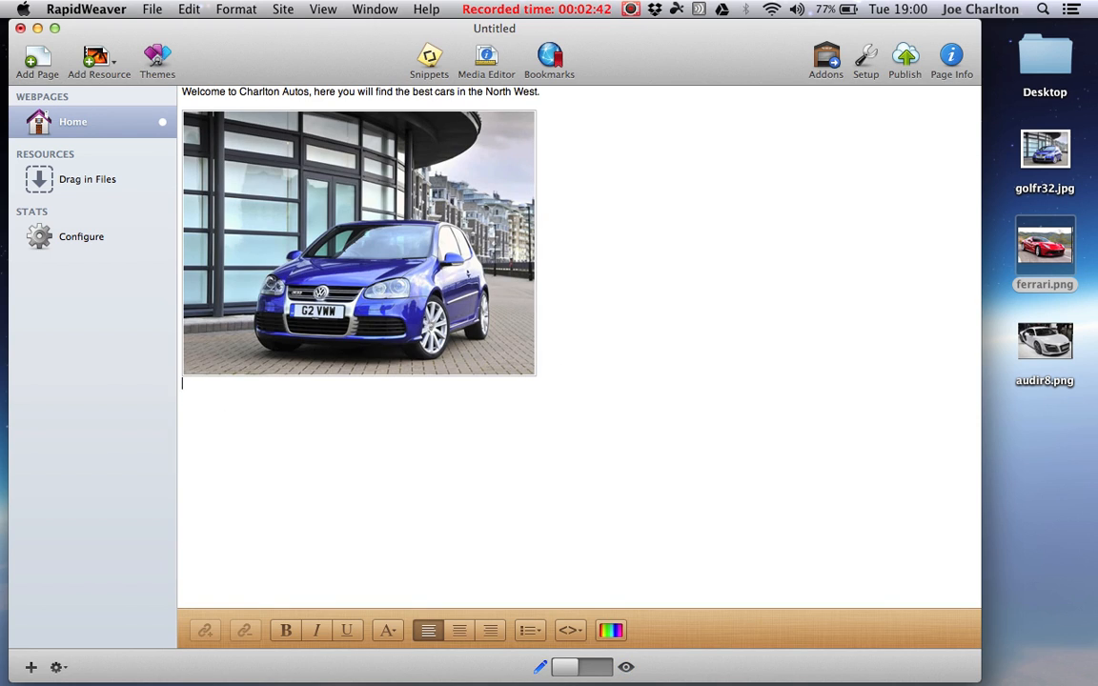
pyautogui.write('For more inform')
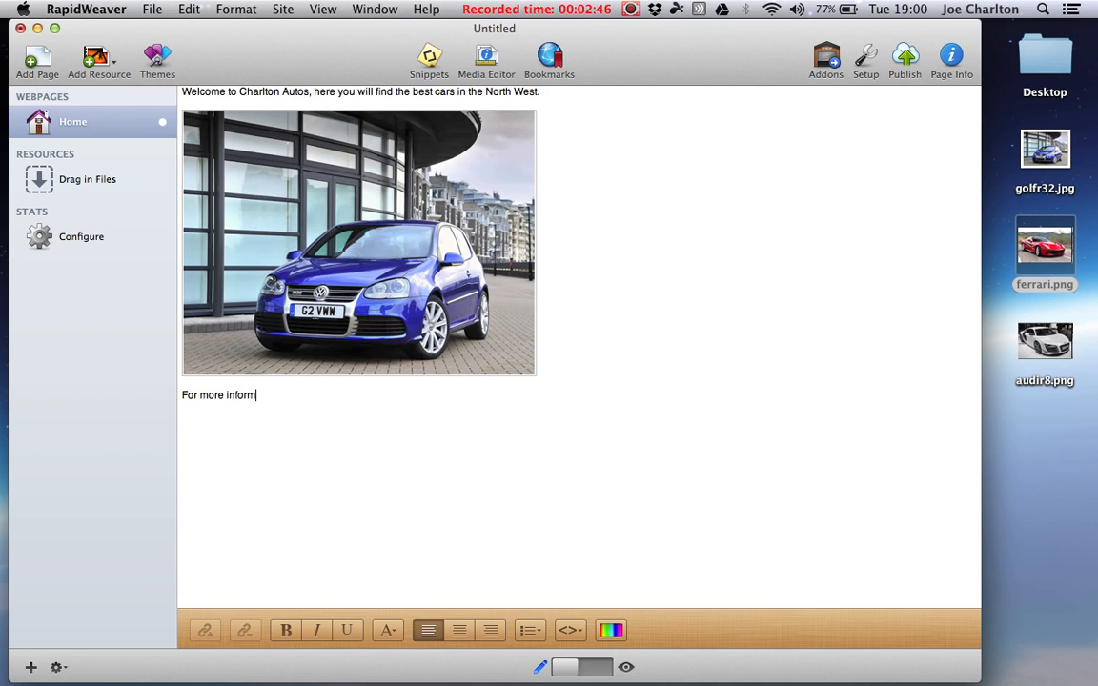
pyautogui.write('ation')
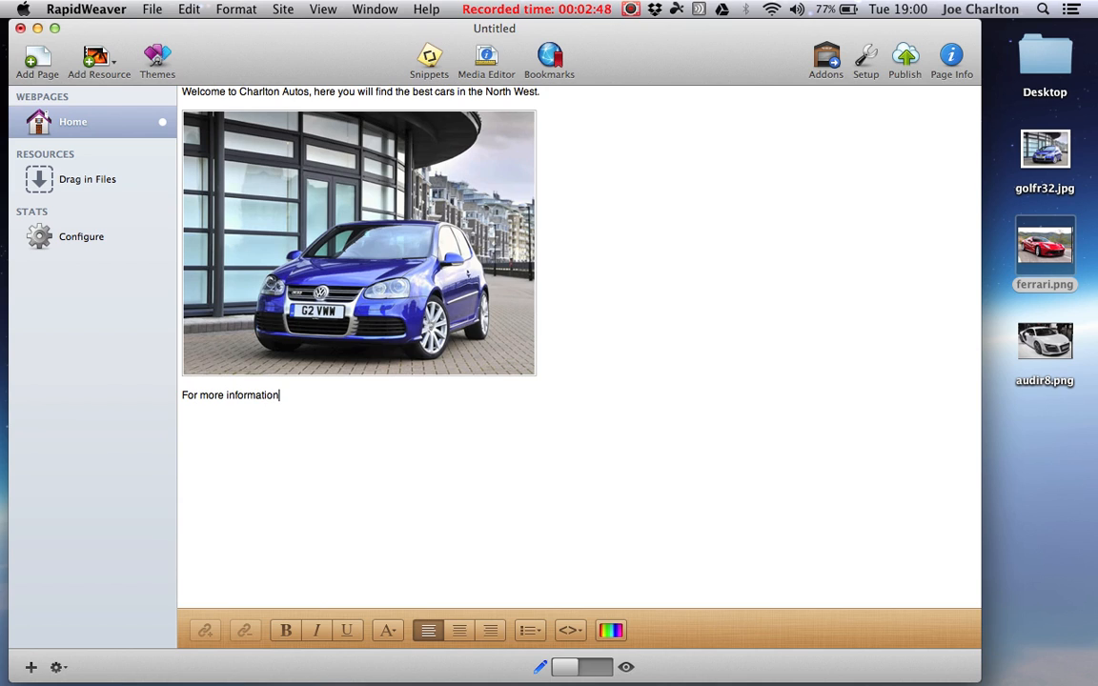
pyautogui.write('on any of thes')
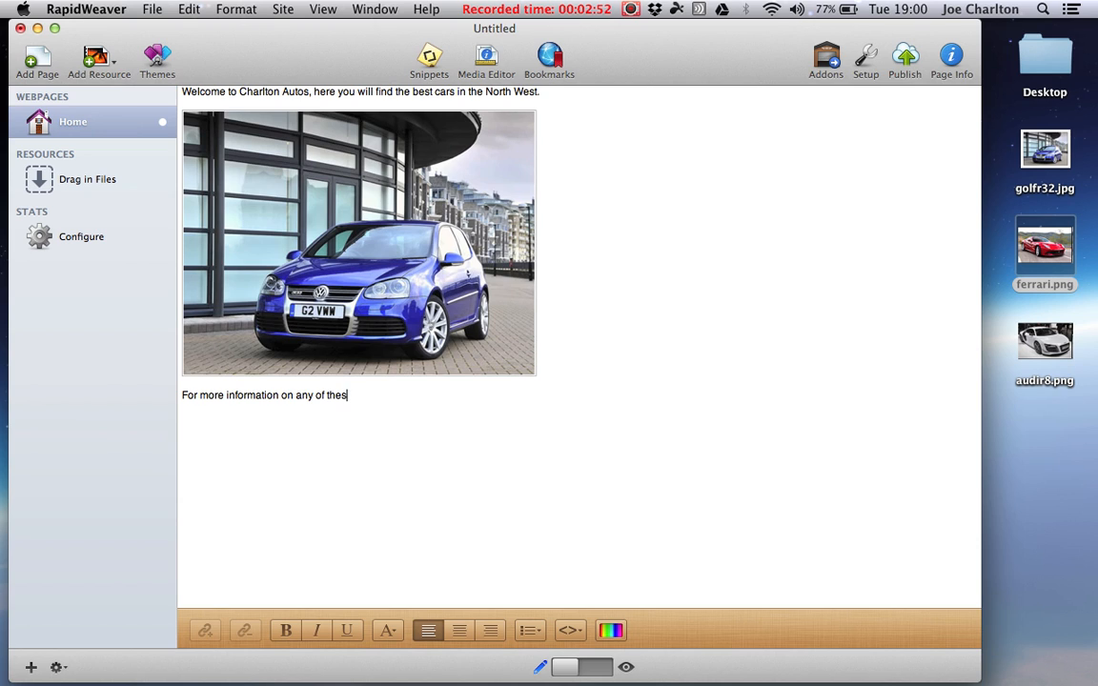
pyautogui.write('e cars, please visit')
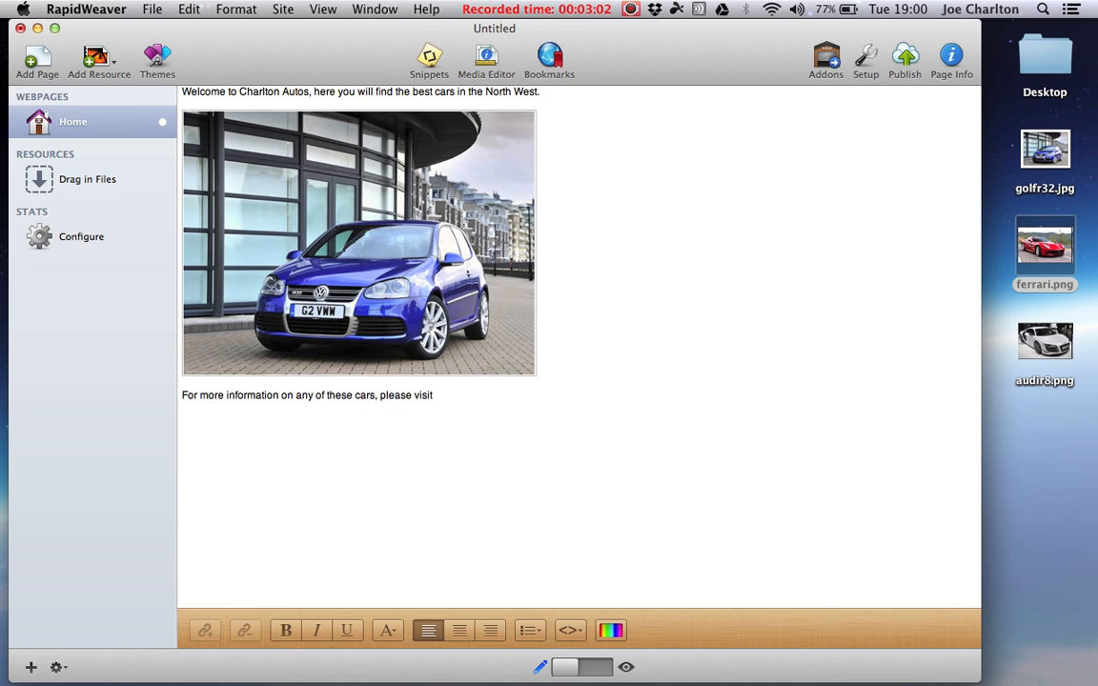
pyautogui.write('www.par')
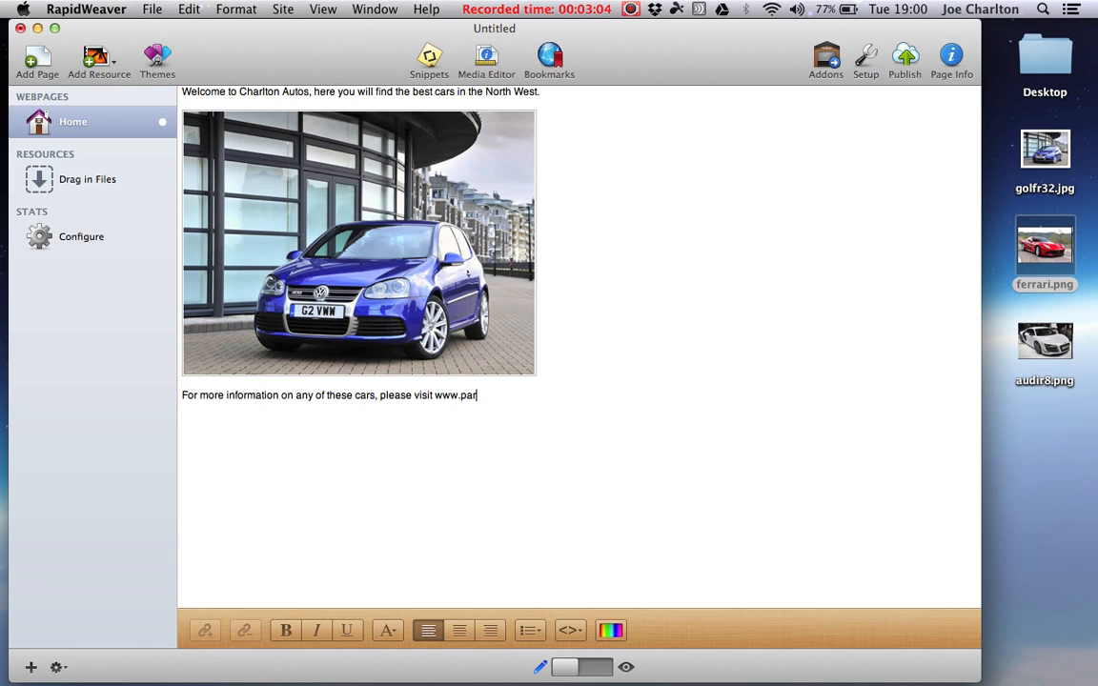
pyautogui.write('kers.co.')
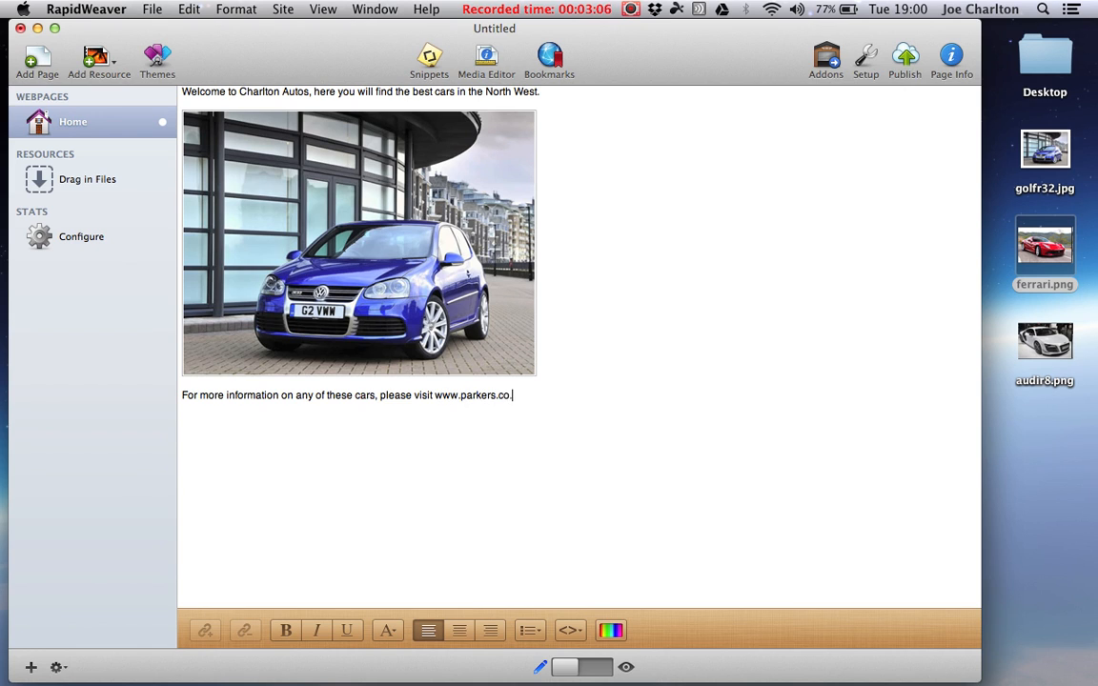
pyautogui.write('.uk.')
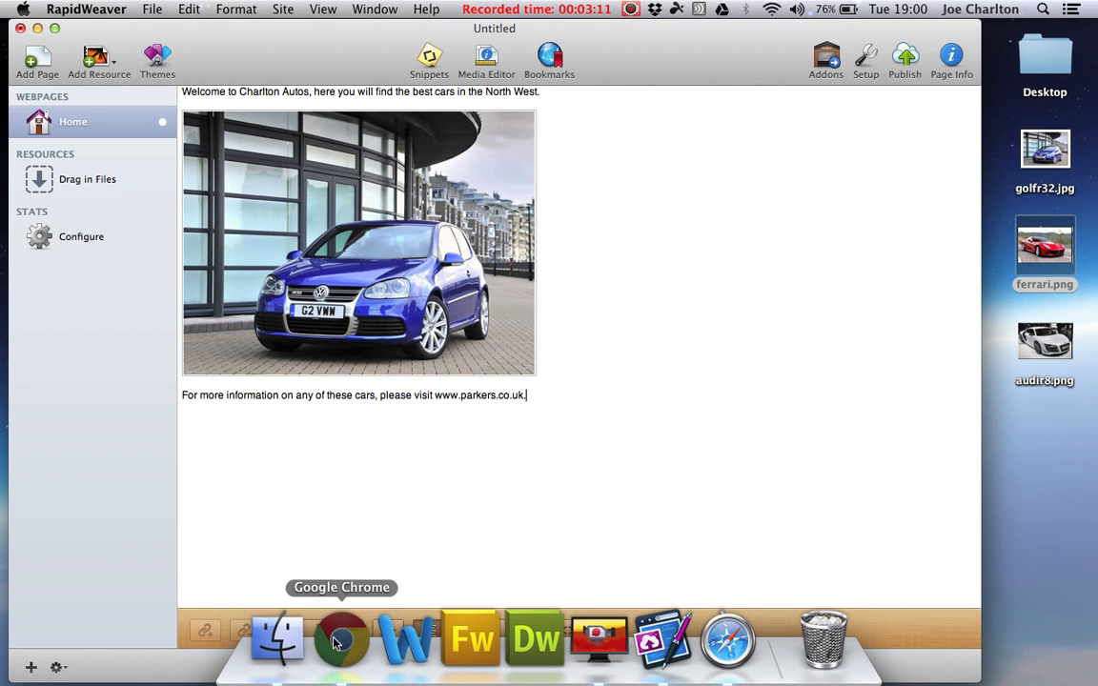
# Load parkers.co.uk in Google Chrome
pyautogui.click(339, 639)
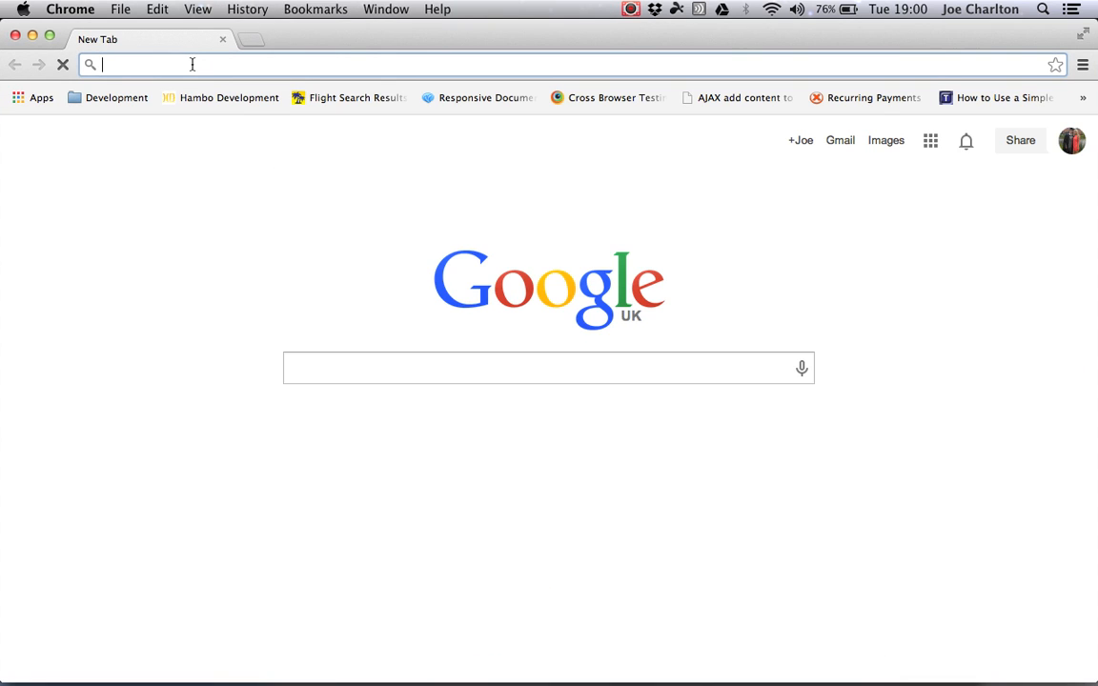
pyautogui.write('parkers.co.uk')
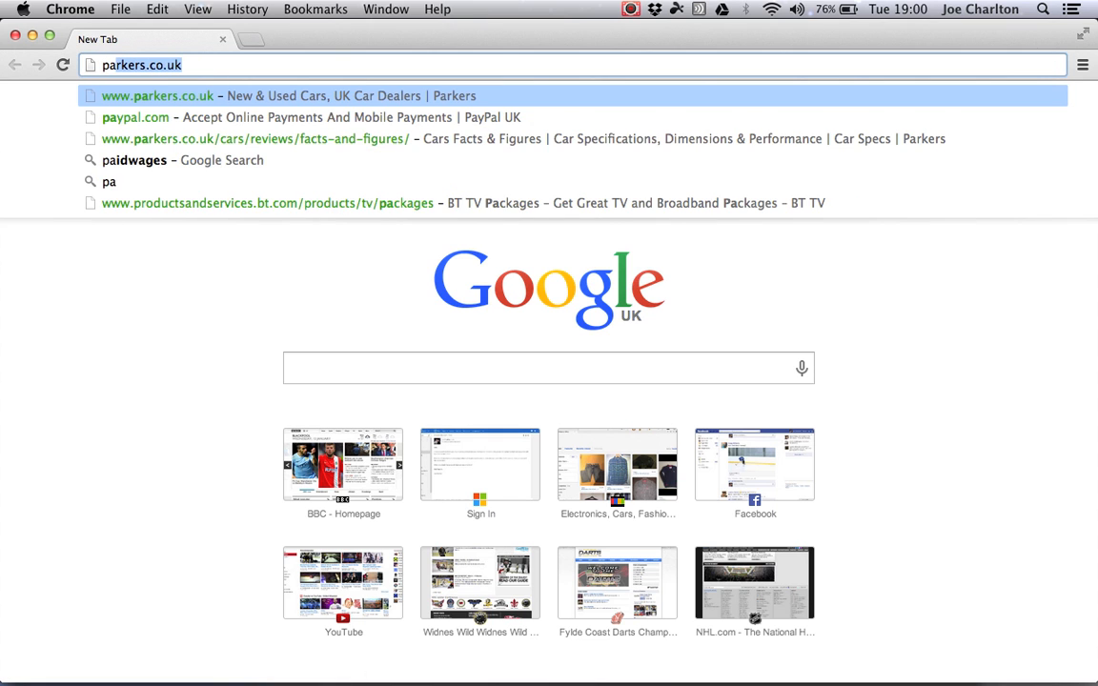
pyautogui.click(152, 95)
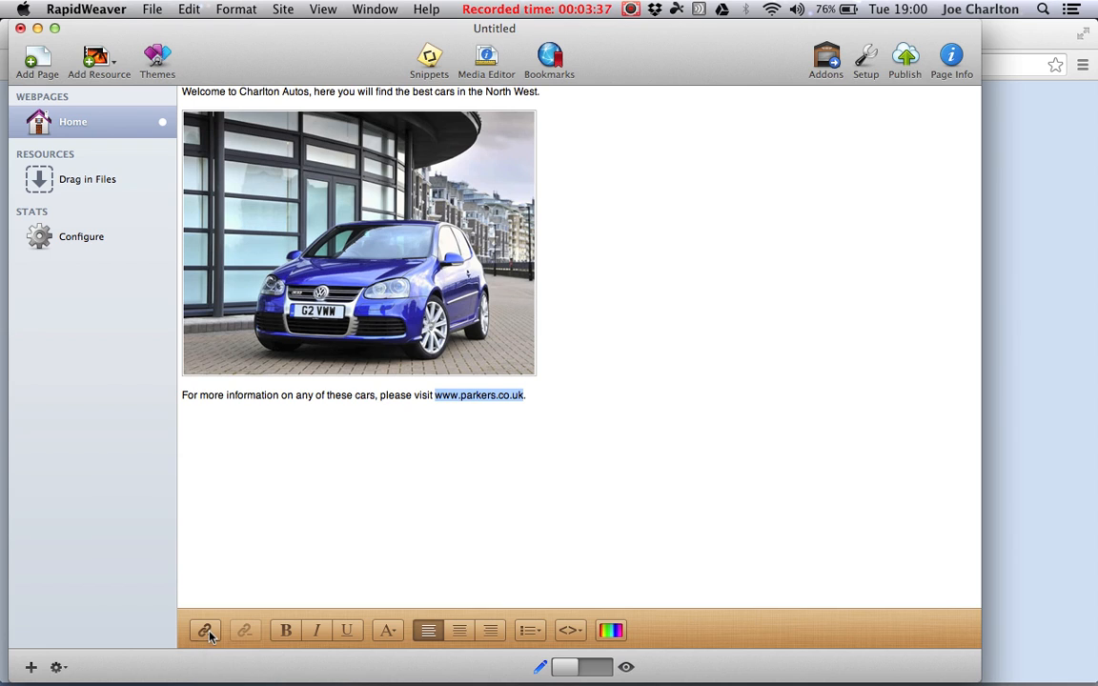
pyautogui.click(206, 631)
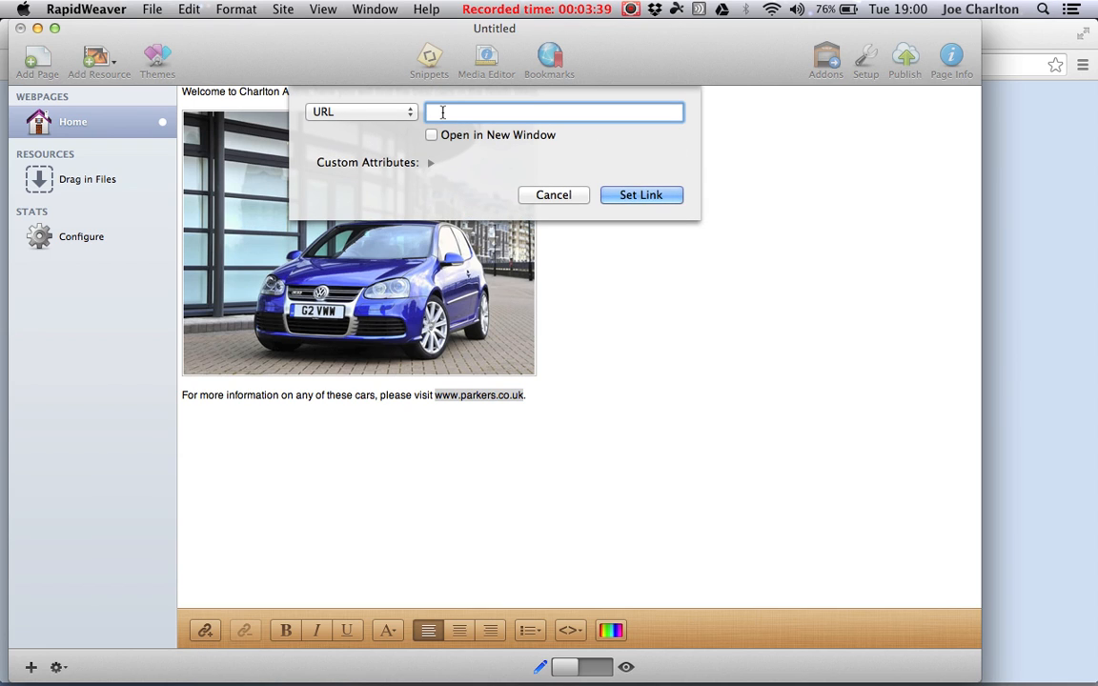
pyautogui.rightClick(555, 111)
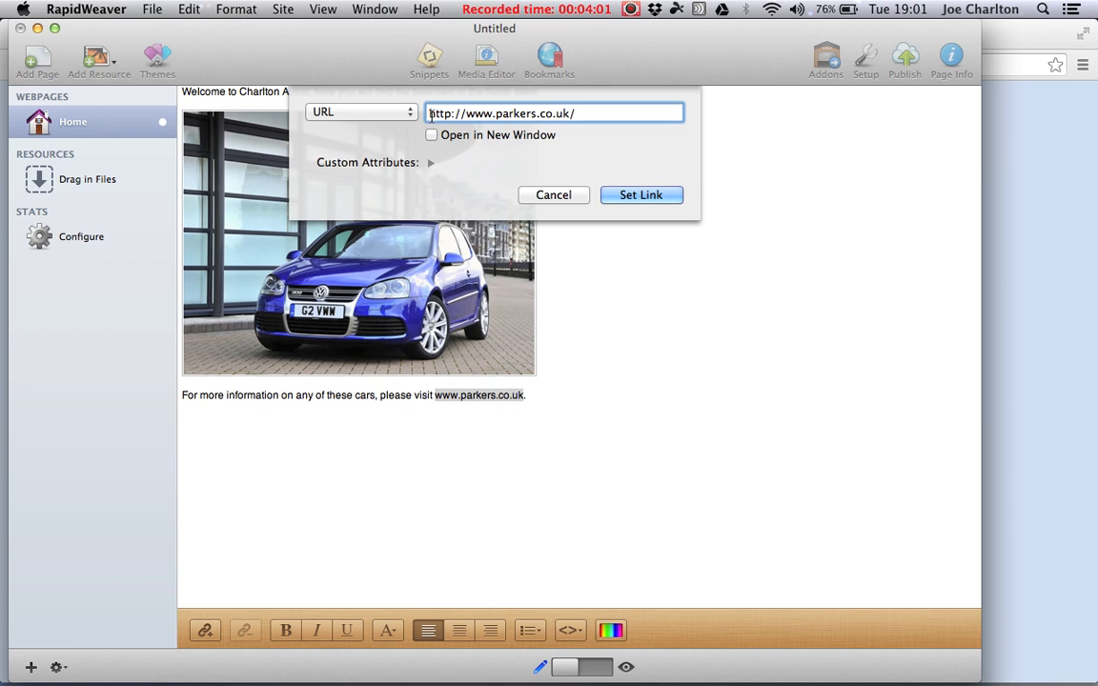
pyautogui.moveTo(435, 113)
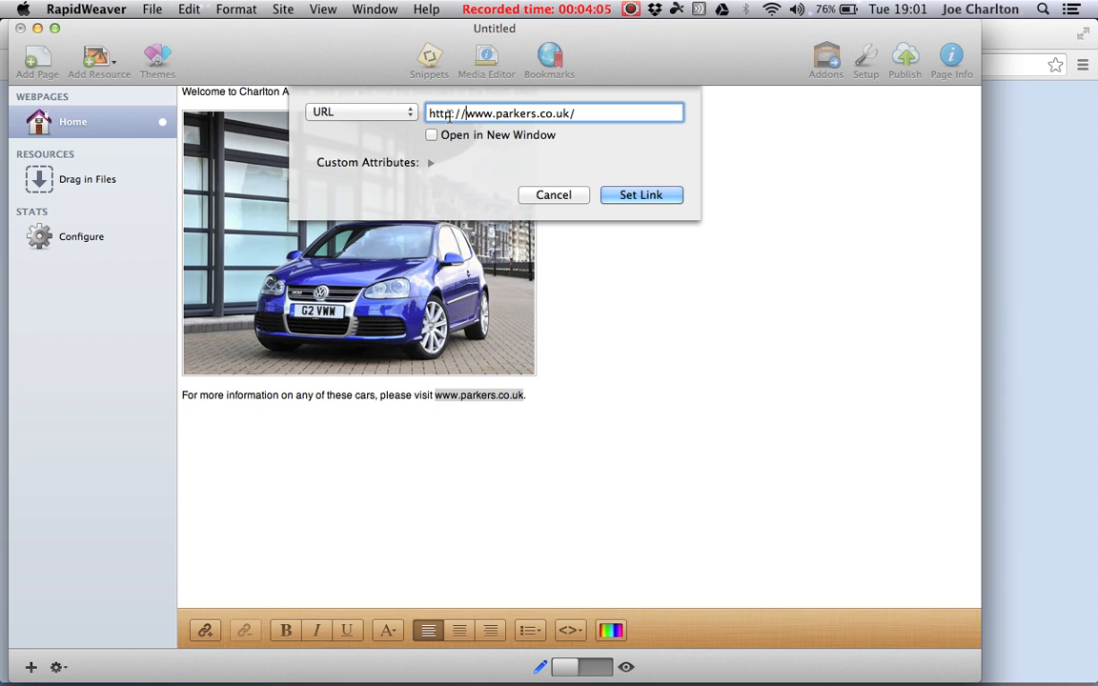
pyautogui.moveTo(507, 166)
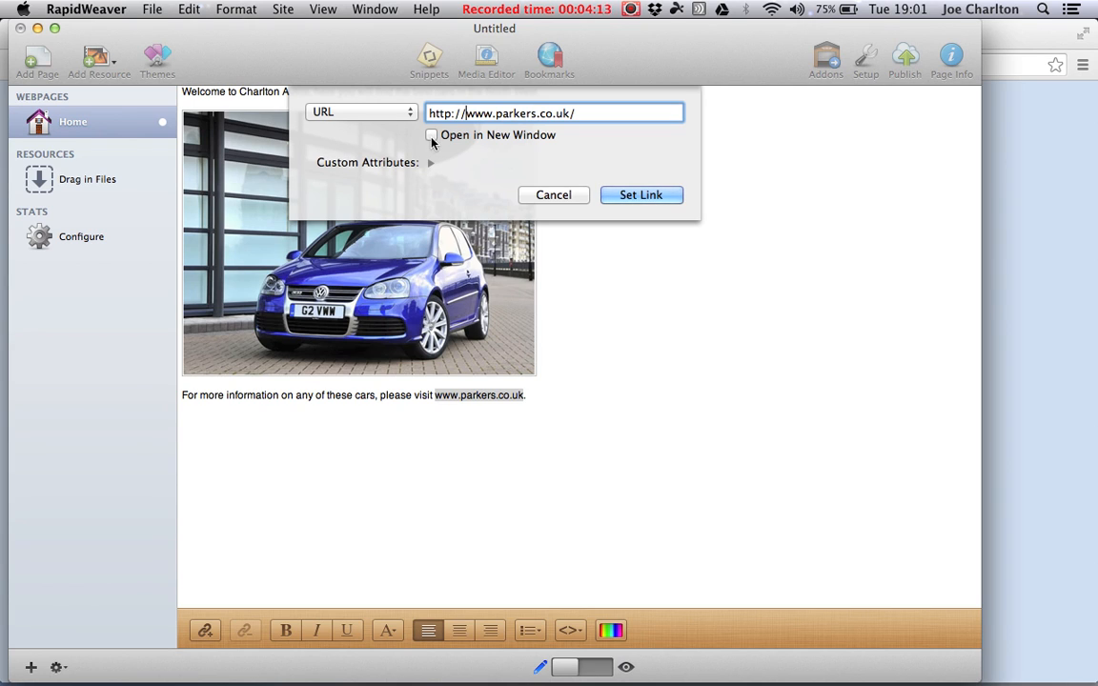
pyautogui.moveTo(434, 143)
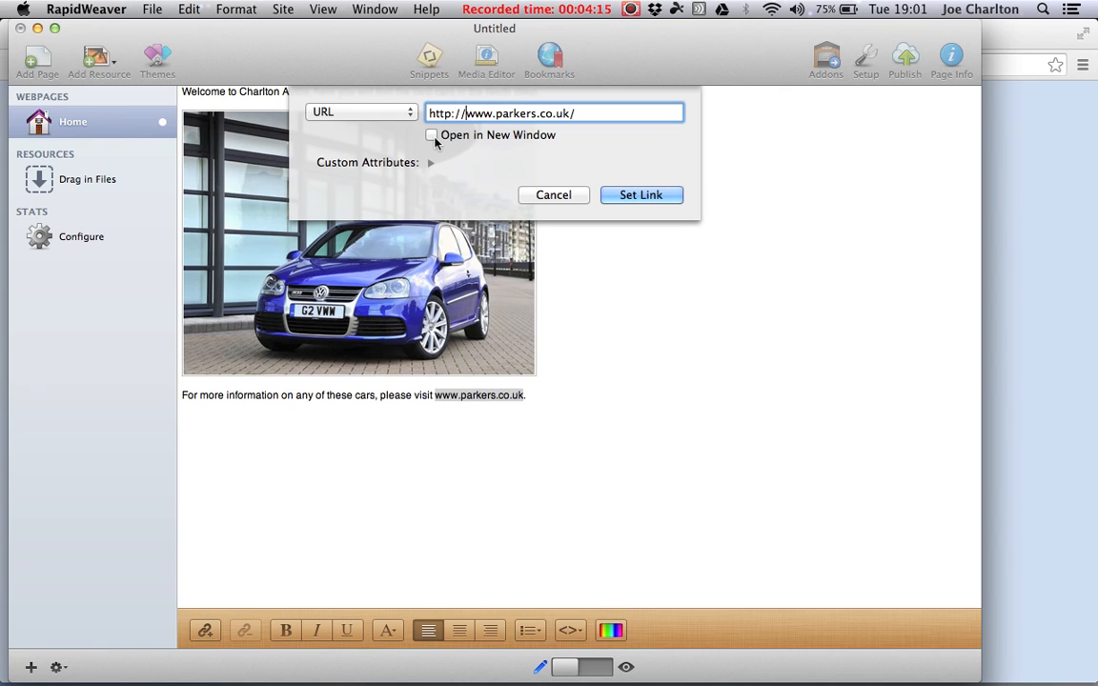
pyautogui.click(435, 133)
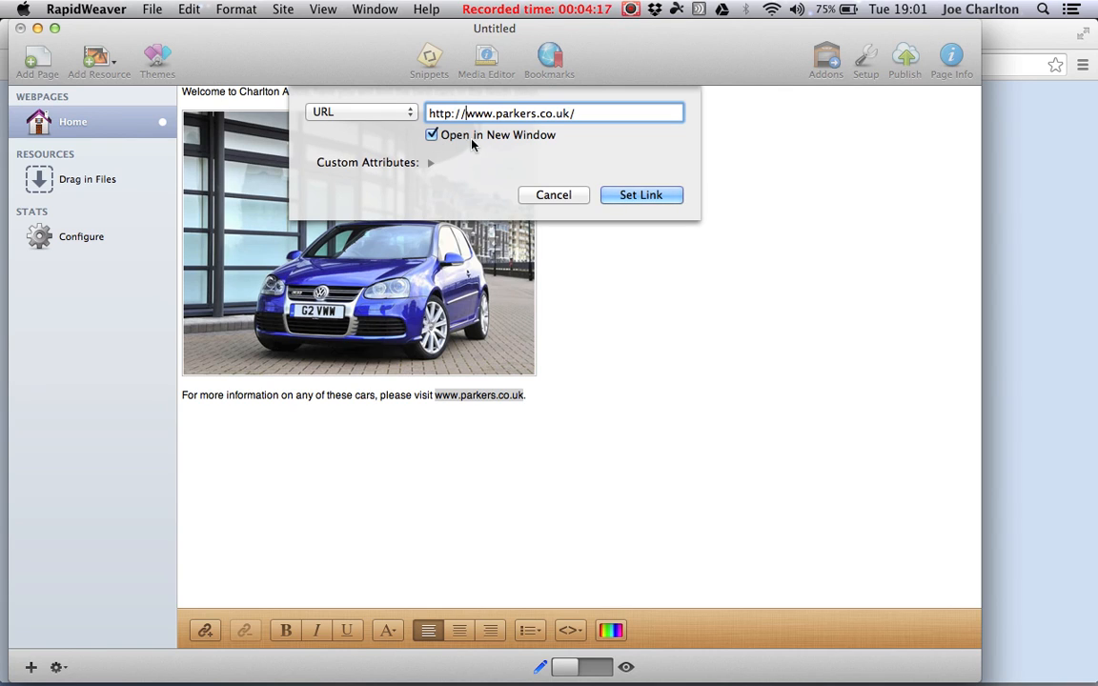
pyautogui.moveTo(588, 194)
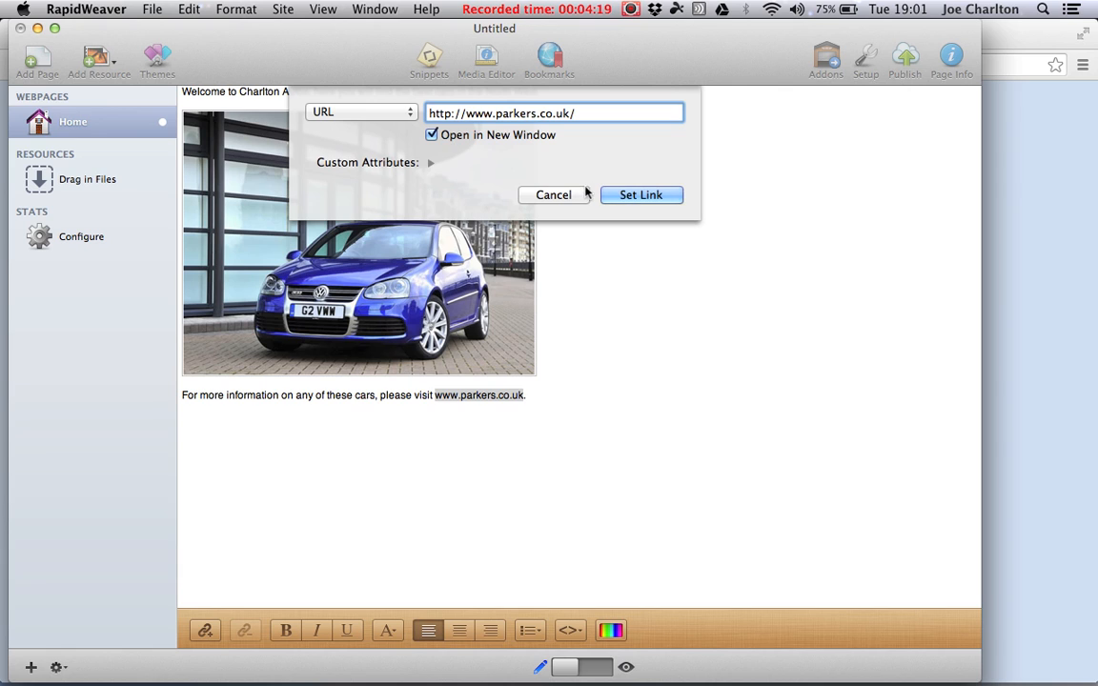
pyautogui.click(641, 195)
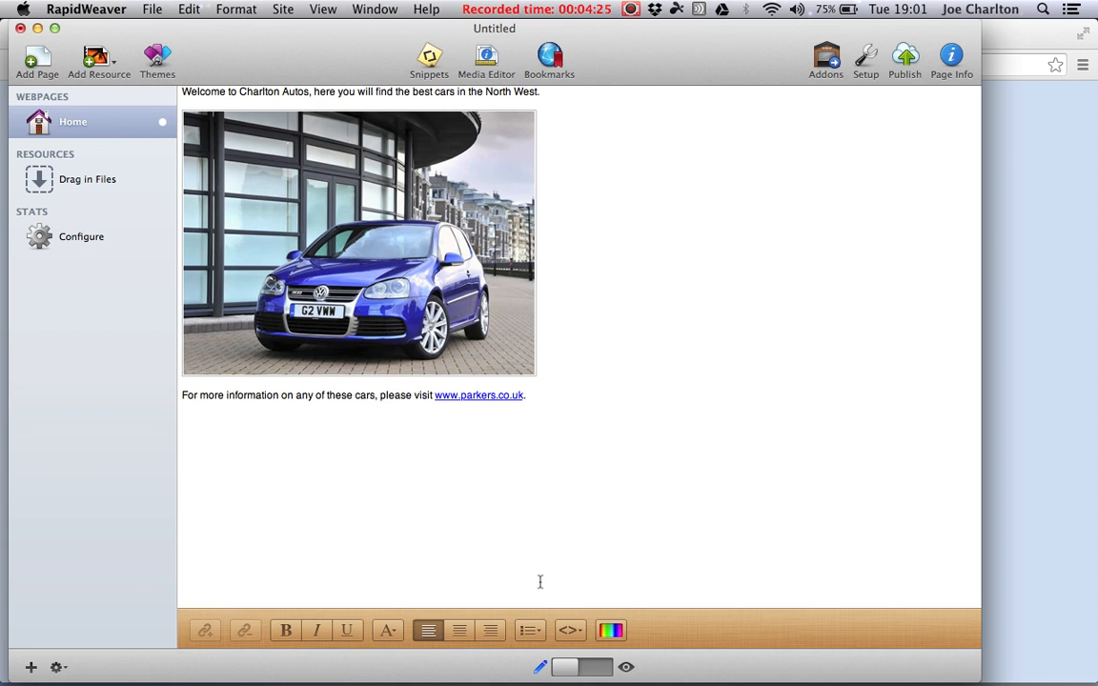
pyautogui.moveTo(476, 500)
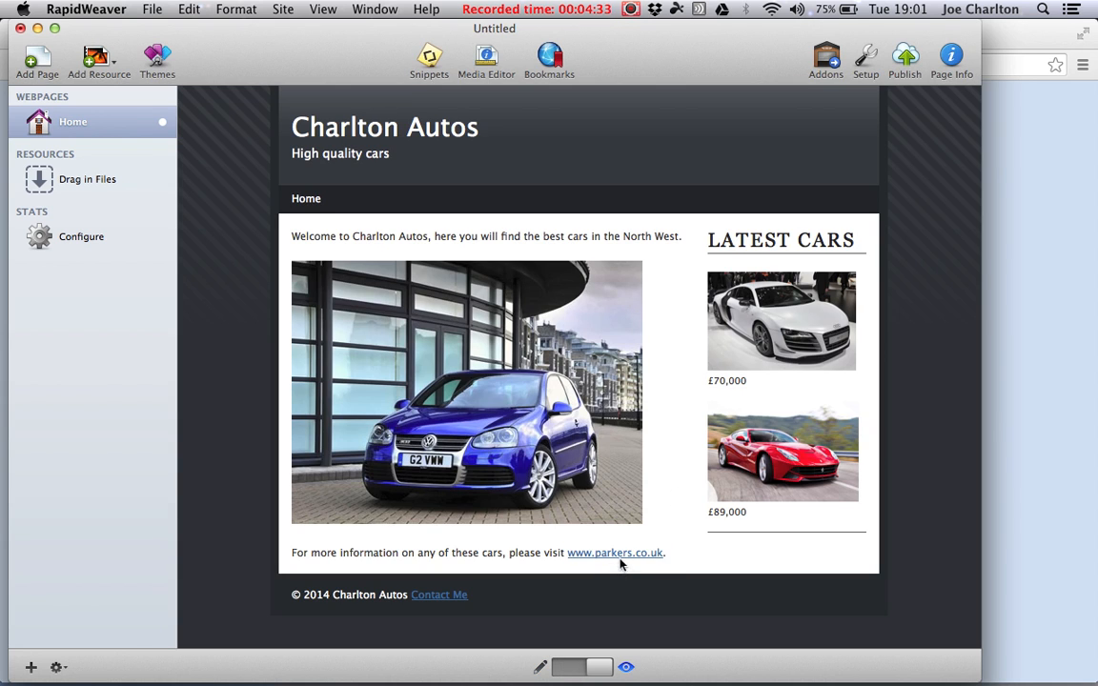
pyautogui.moveTo(778, 309)
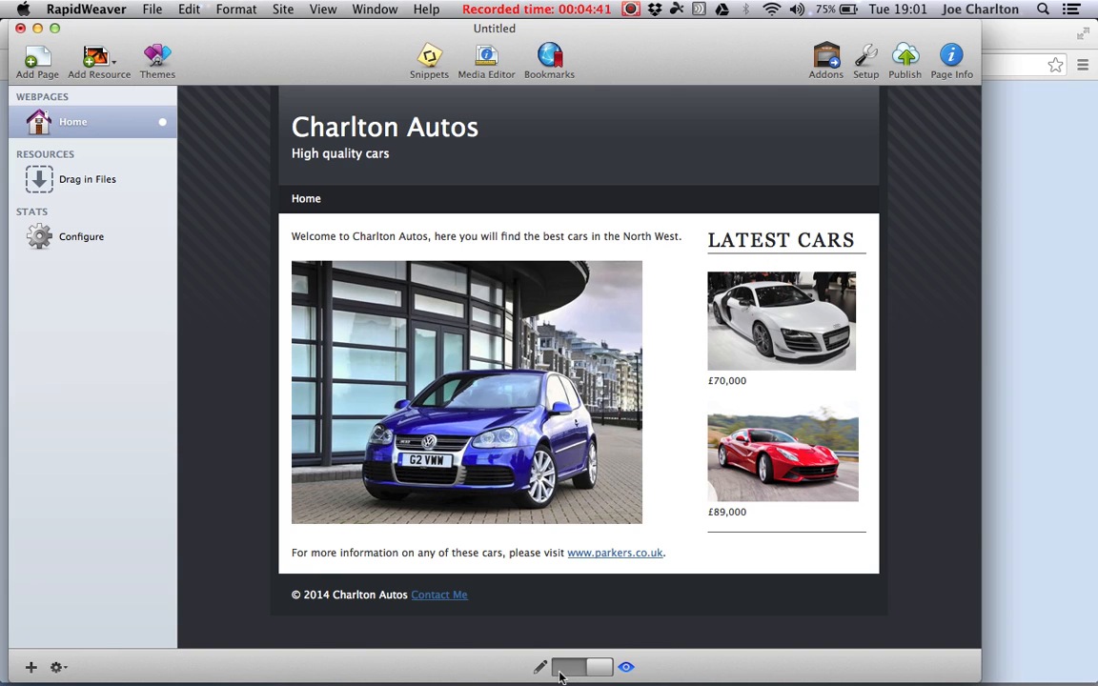
pyautogui.click(568, 668)
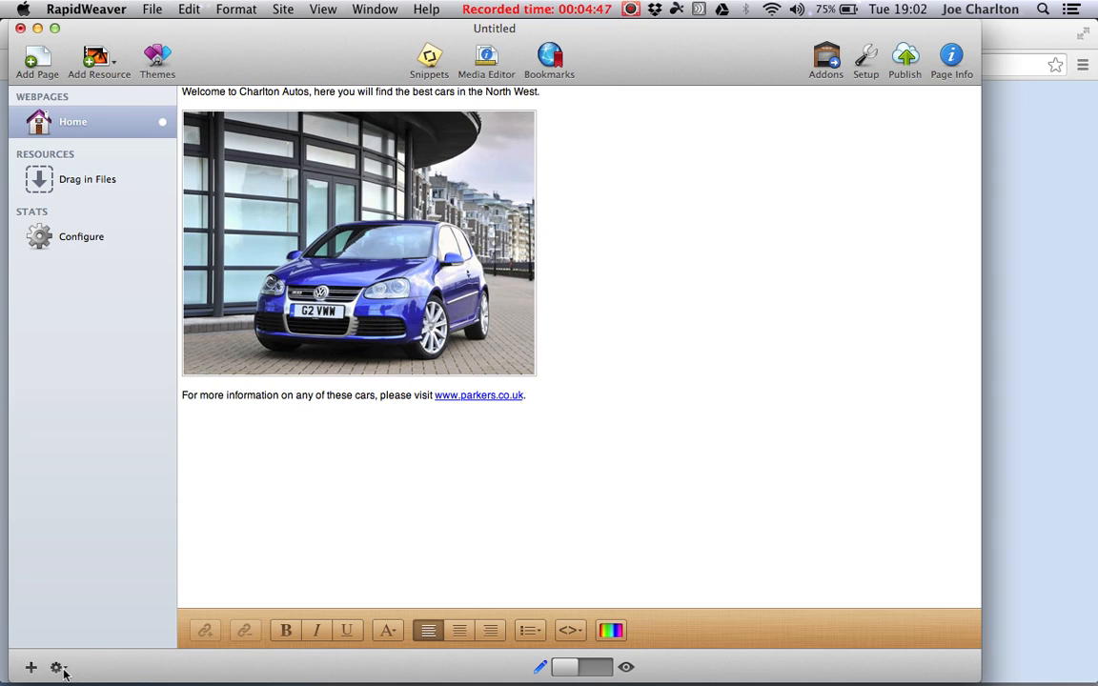
# Preview the Charlton Autos homepage in Safari from the page actions menu
pyautogui.click(57, 667)
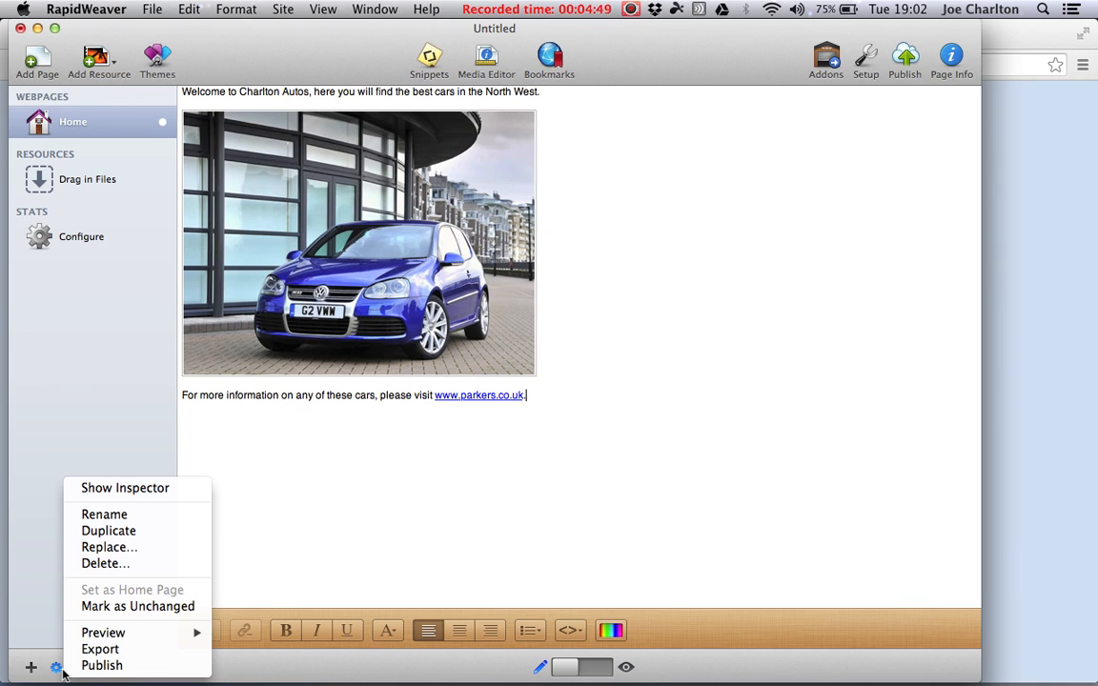
pyautogui.moveTo(103, 633)
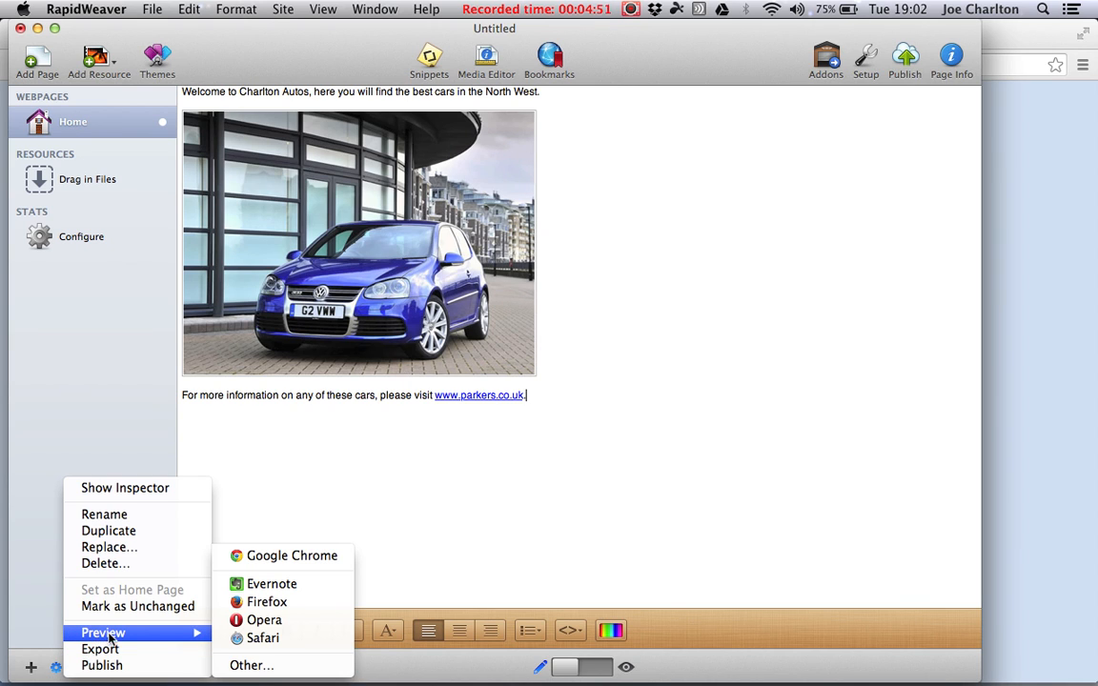
pyautogui.moveTo(263, 637)
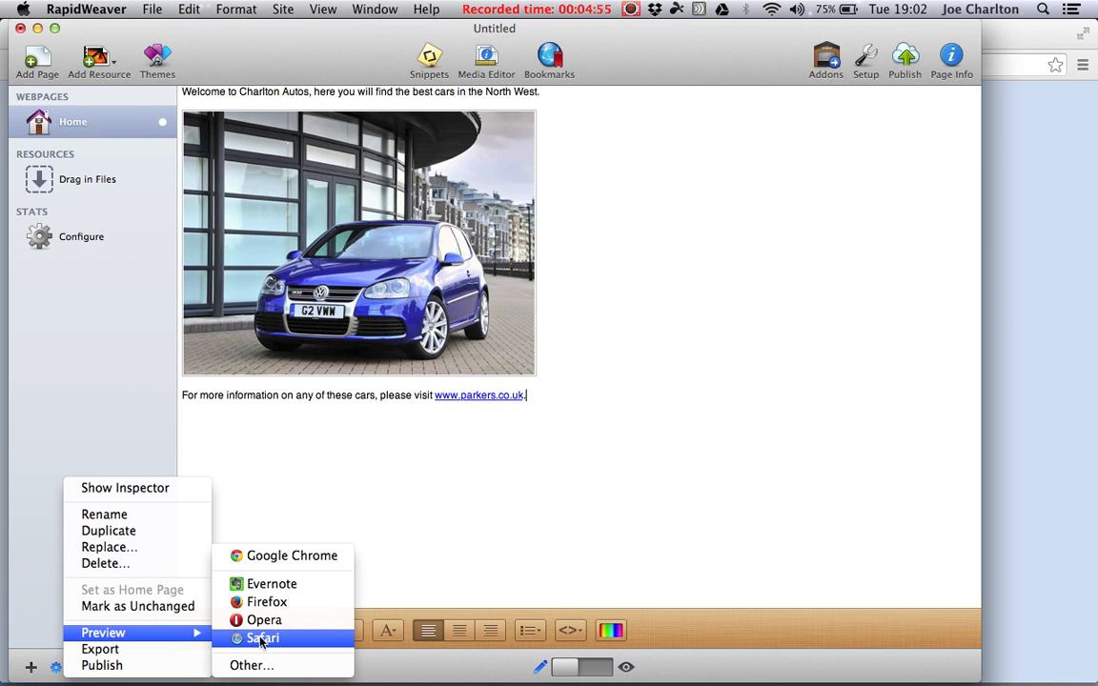
pyautogui.click(263, 637)
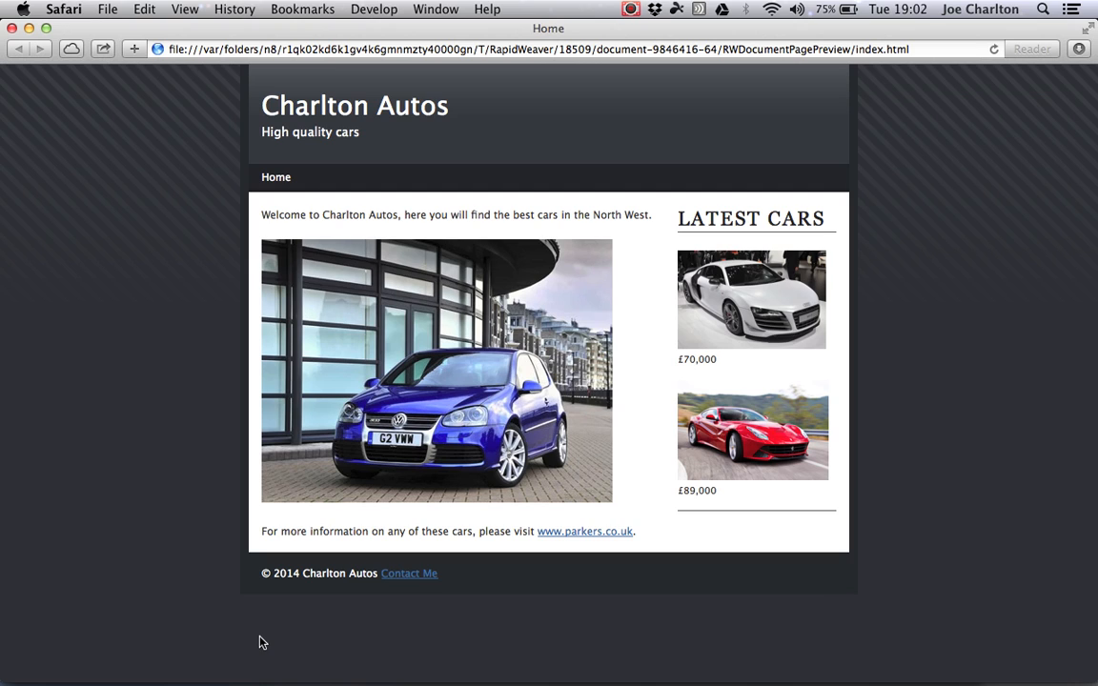
pyautogui.moveTo(475, 233)
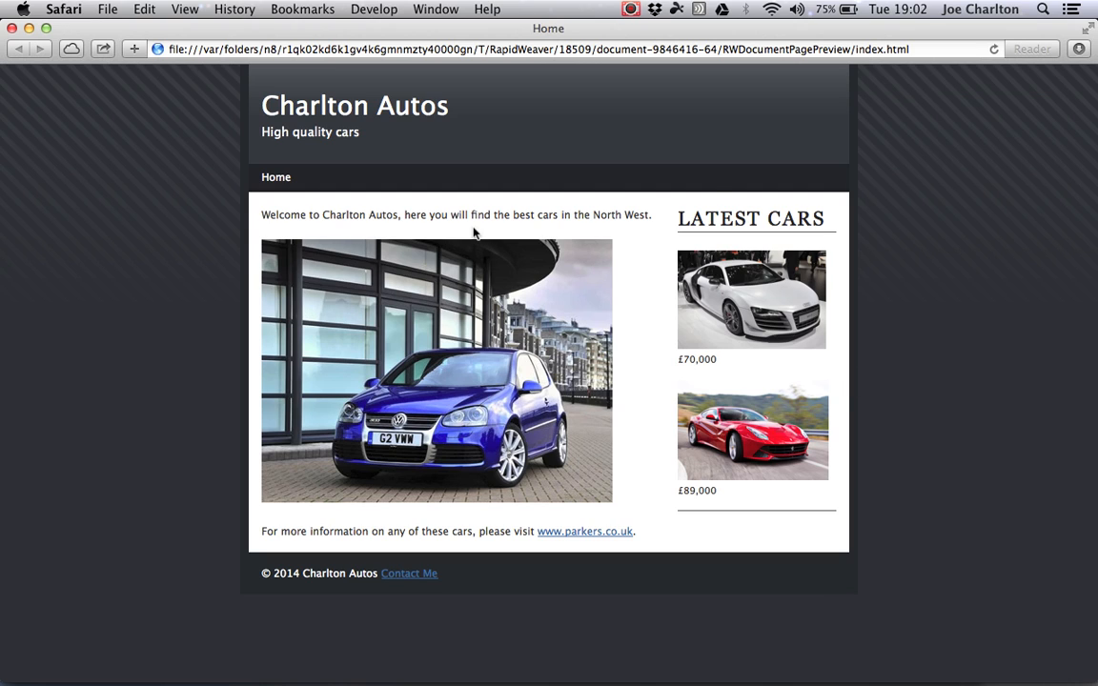
pyautogui.moveTo(173, 229)
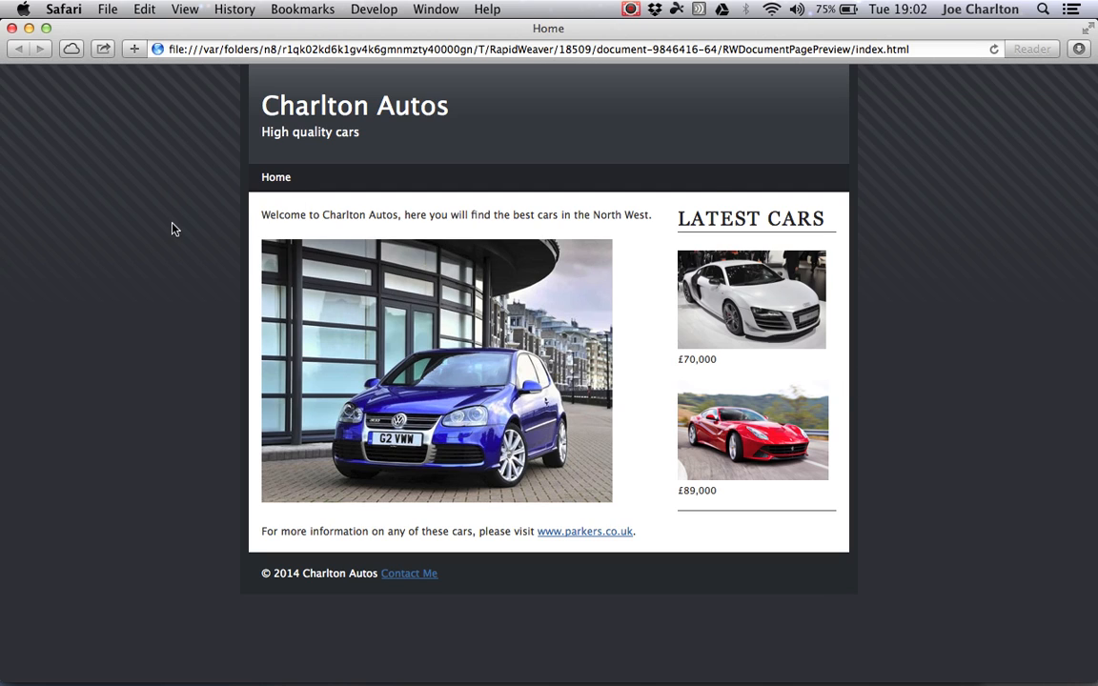
pyautogui.moveTo(595, 488)
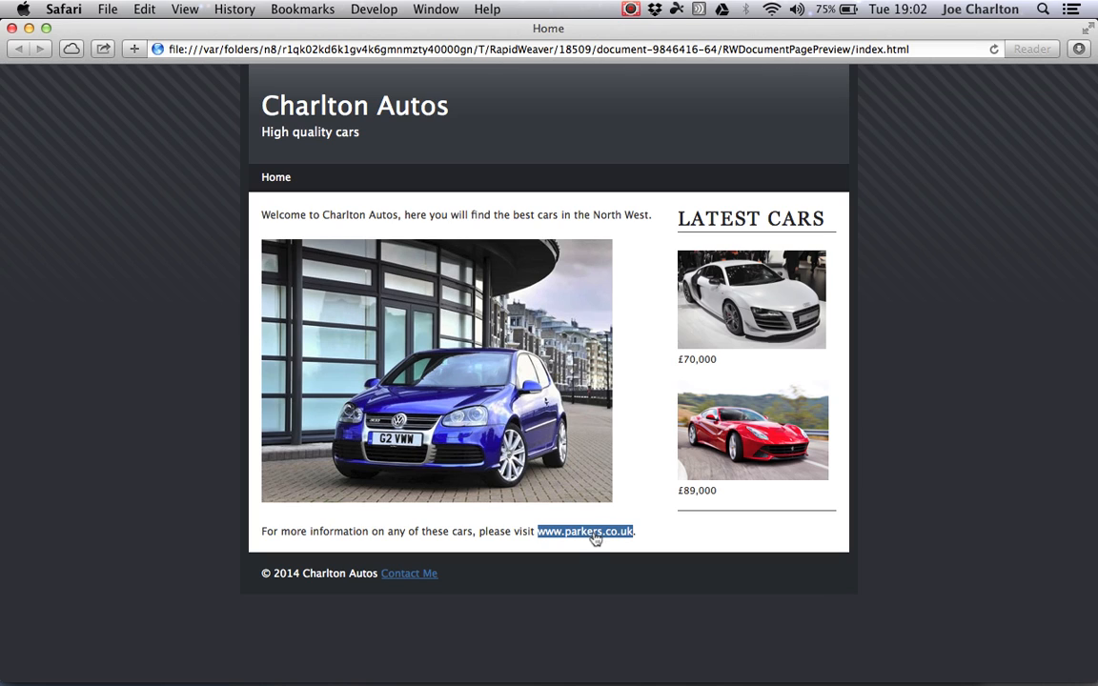
pyautogui.moveTo(589, 543)
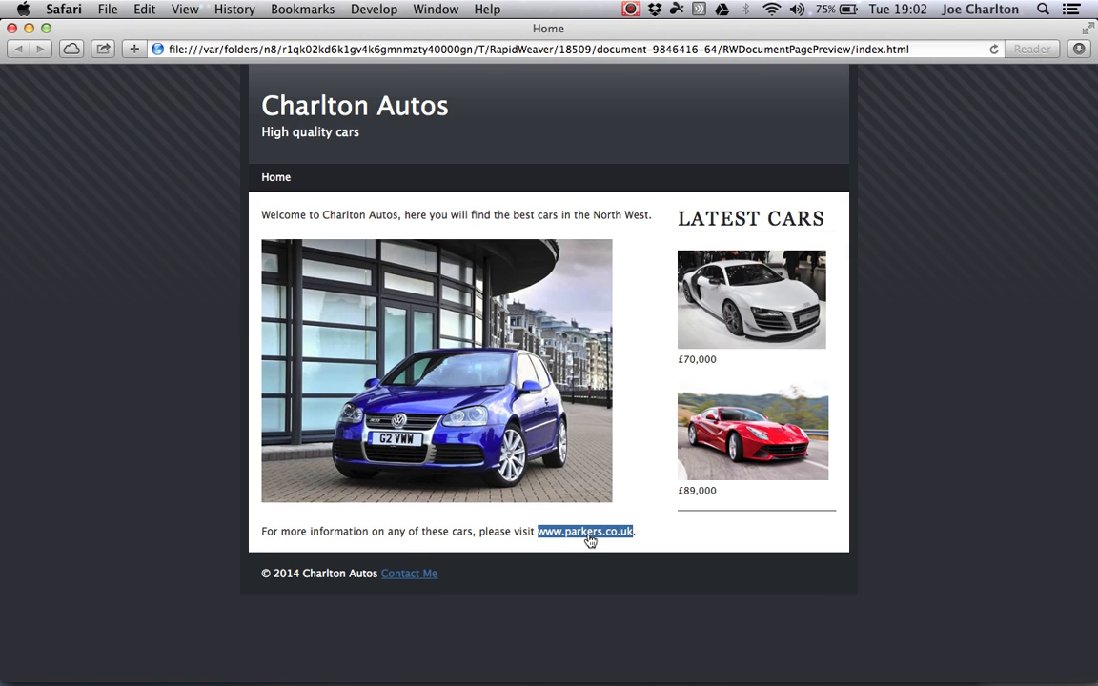
pyautogui.click(588, 530)
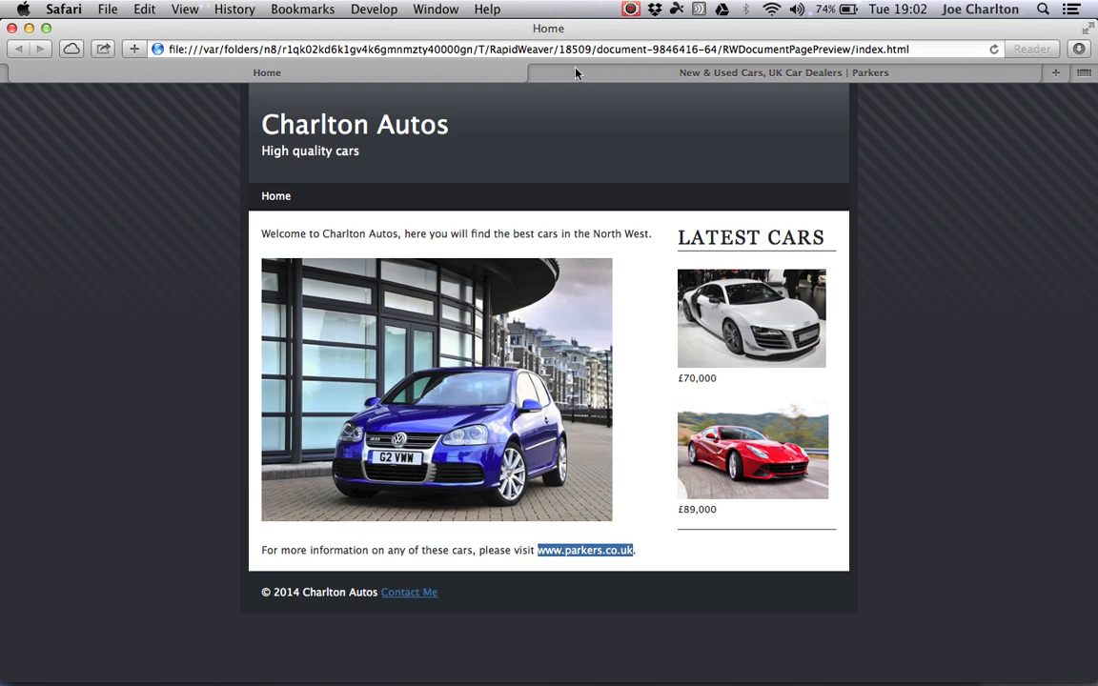
pyautogui.moveTo(565, 76)
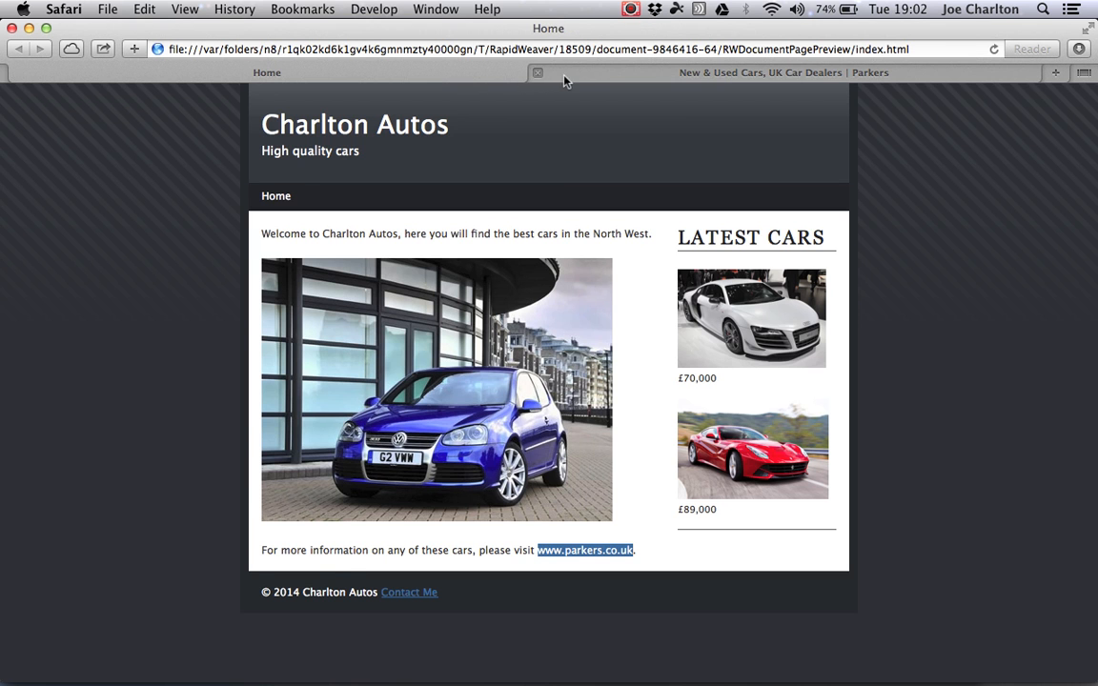
pyautogui.click(534, 72)
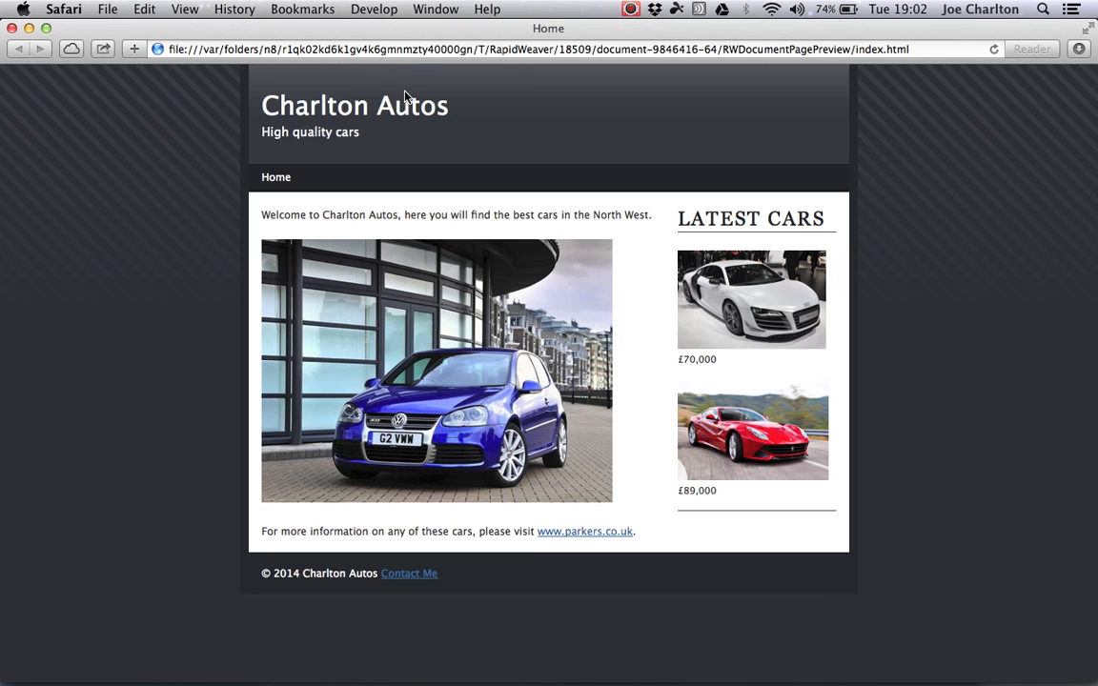
pyautogui.moveTo(354, 303)
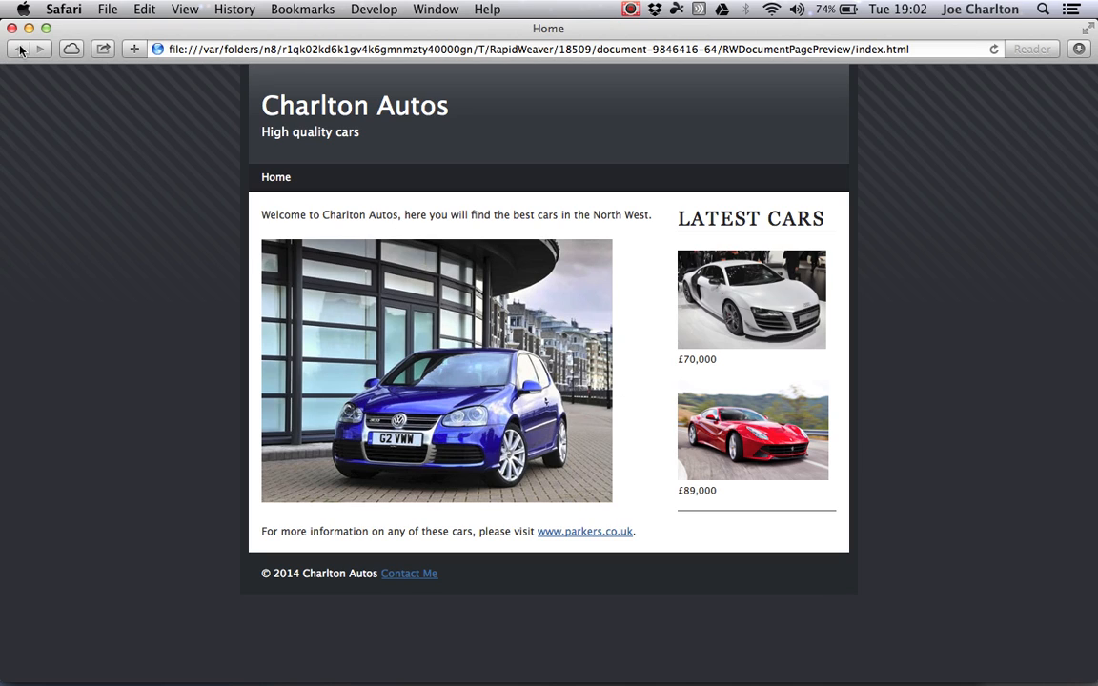
pyautogui.moveTo(21, 49)
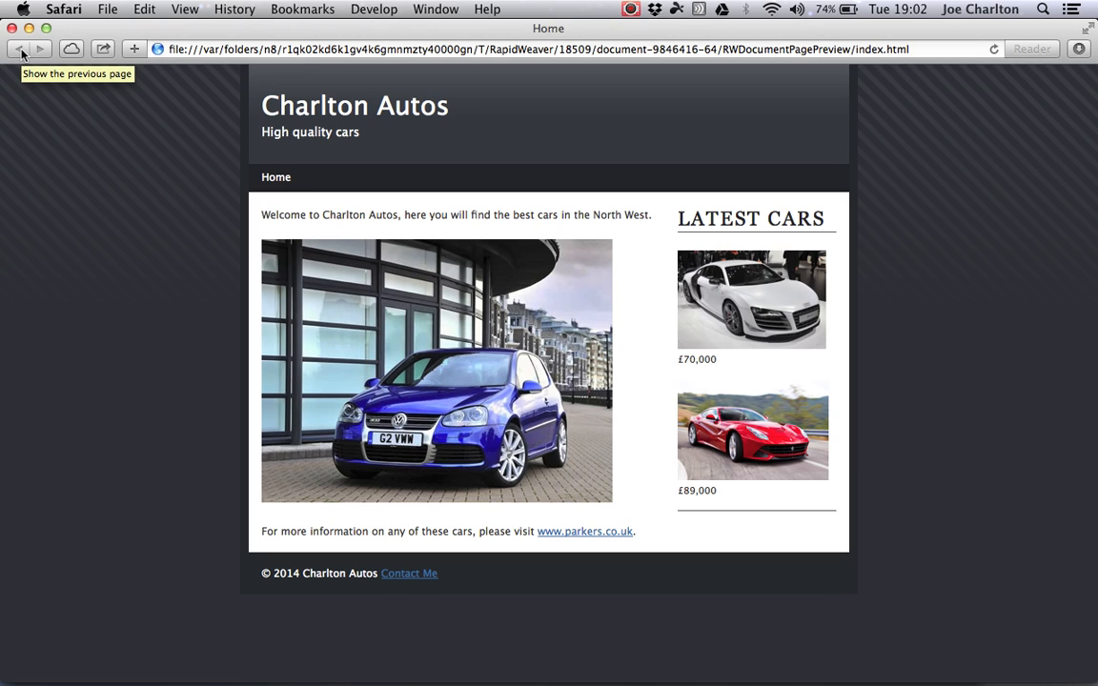
pyautogui.moveTo(343, 227)
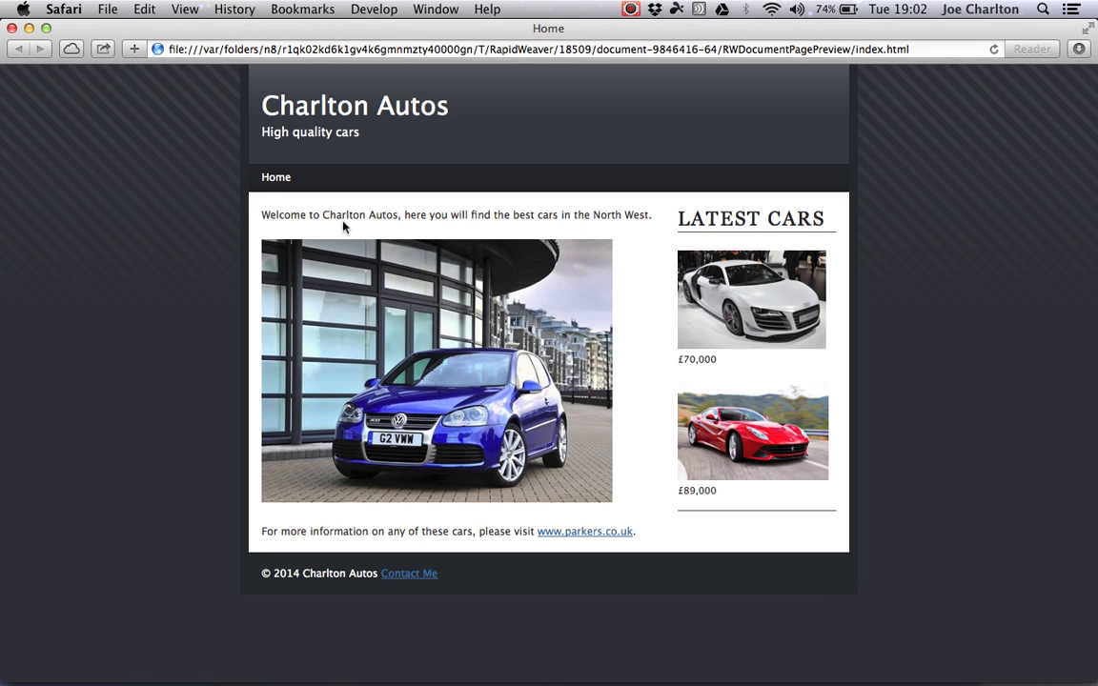
pyautogui.moveTo(317, 187)
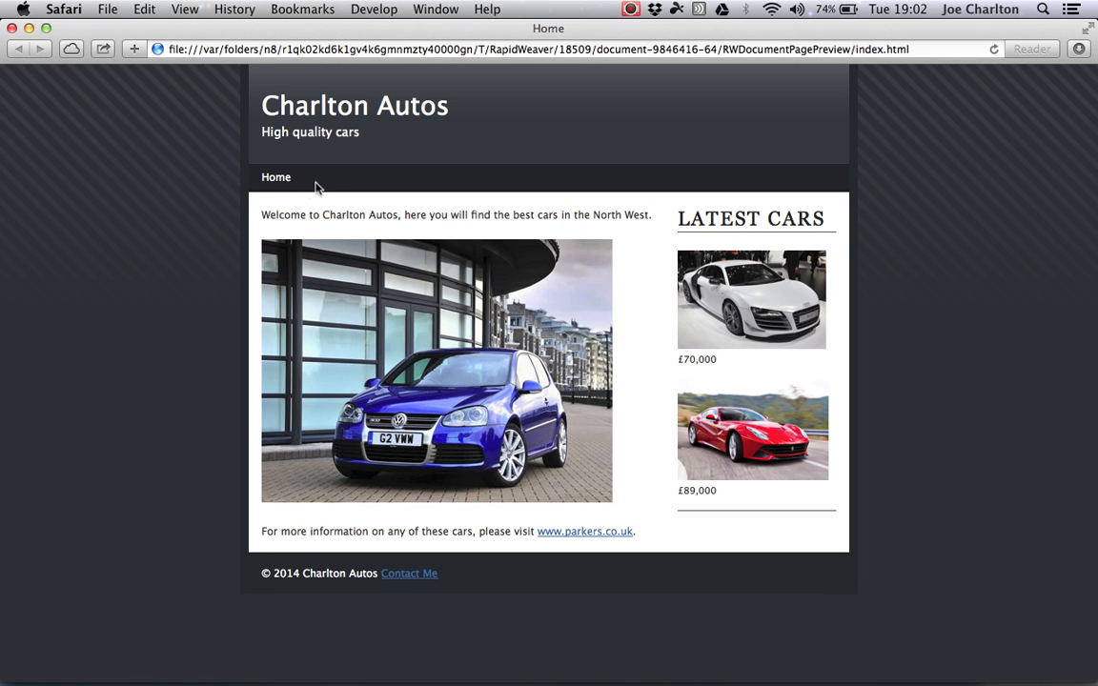